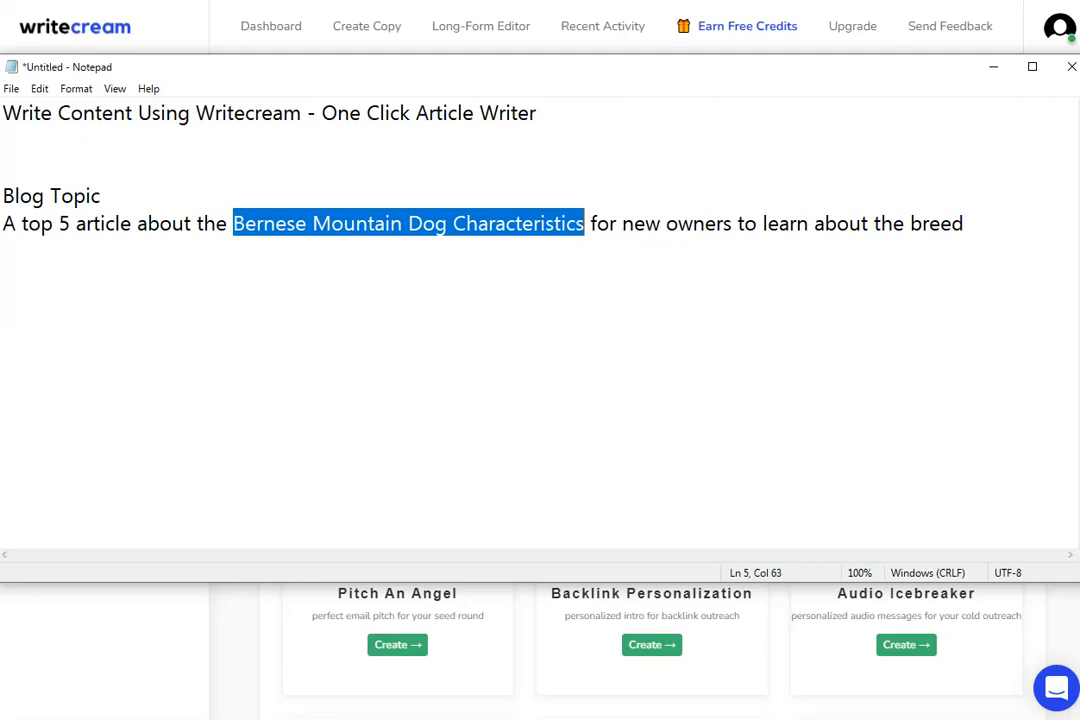
Switch to Writecream's templates page and browse the template categories
{"action": "left_click", "coordinate": [388, 148]}
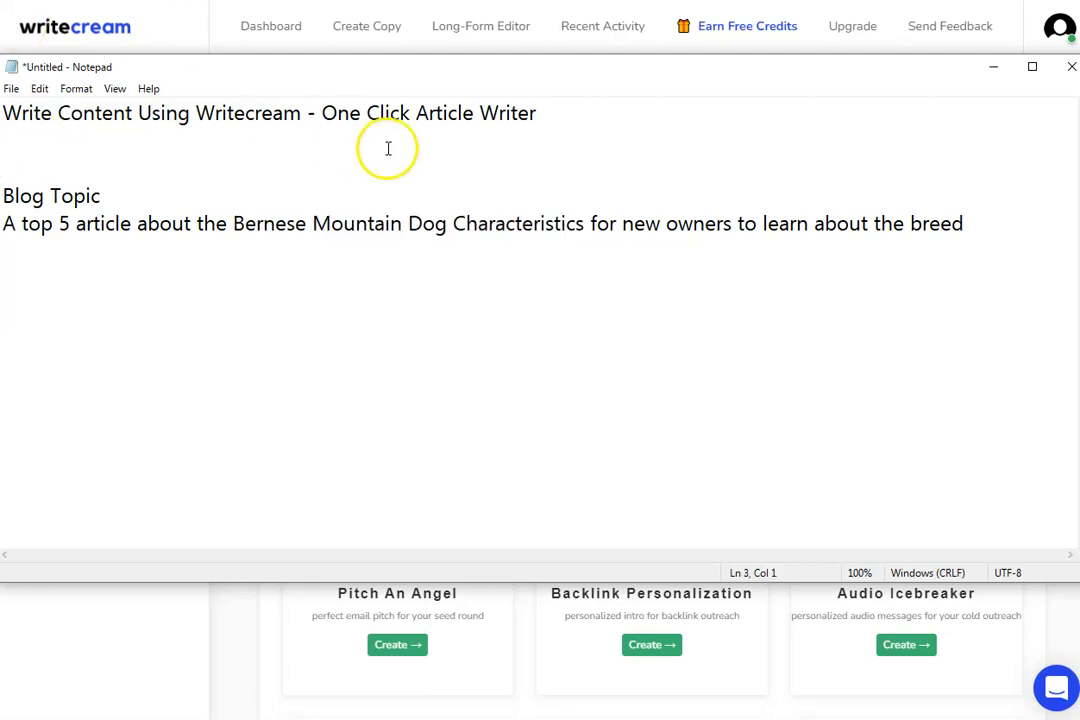
{"action": "left_click", "coordinate": [1070, 68]}
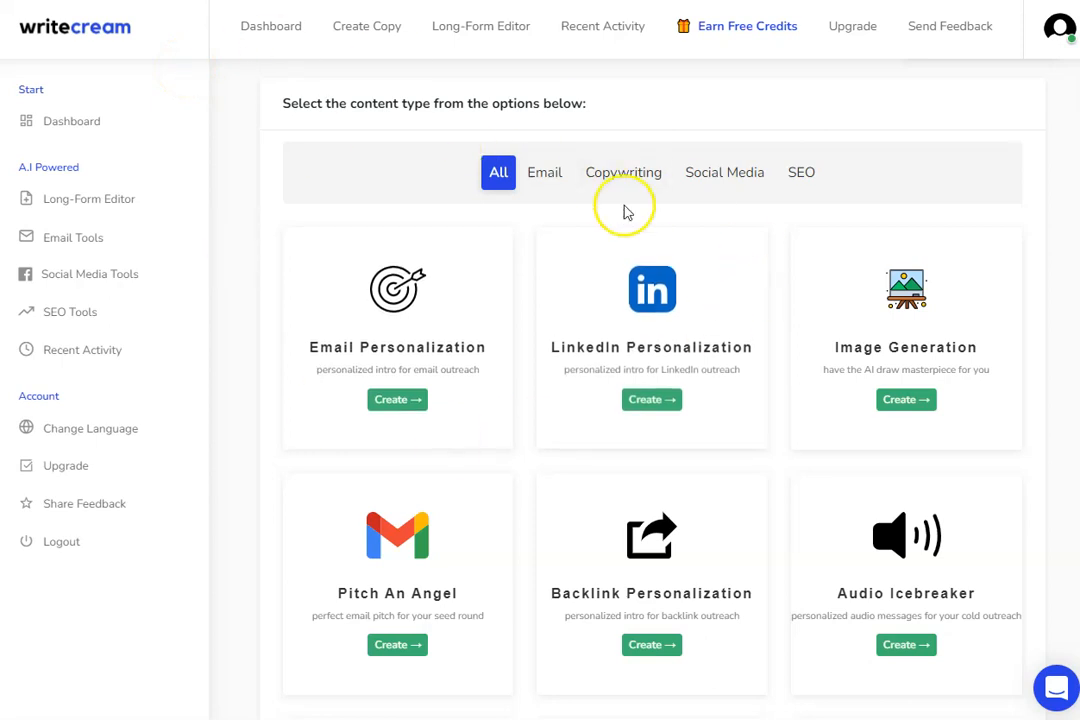
{"action": "mouse_move", "coordinate": [298, 270]}
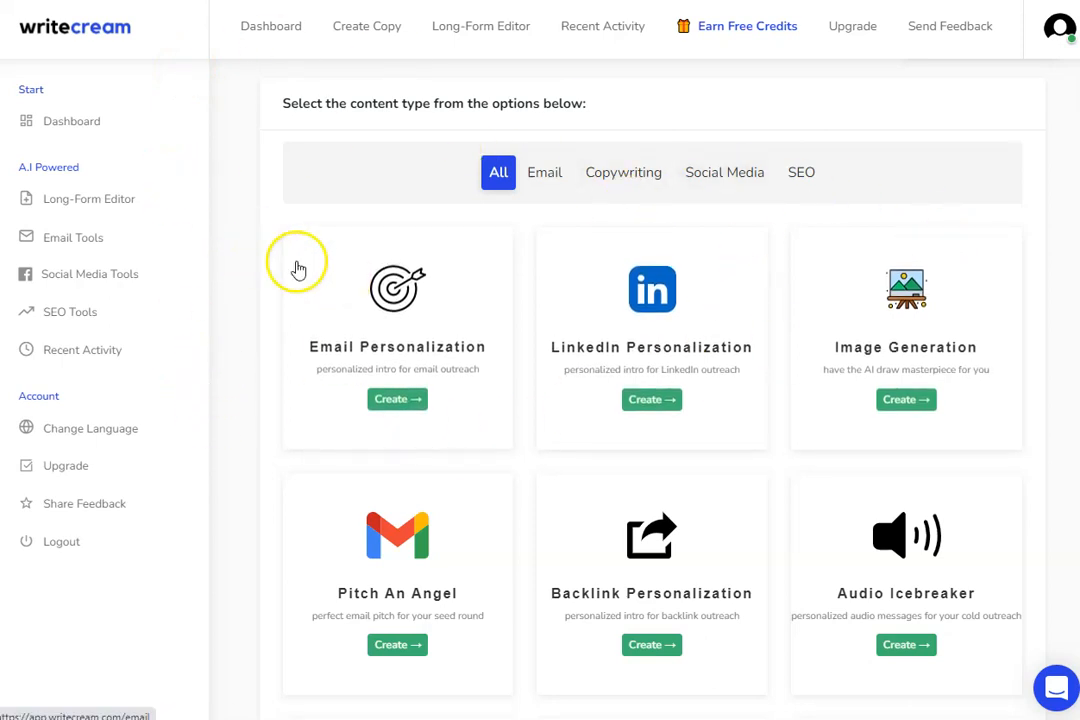
{"action": "mouse_move", "coordinate": [468, 360]}
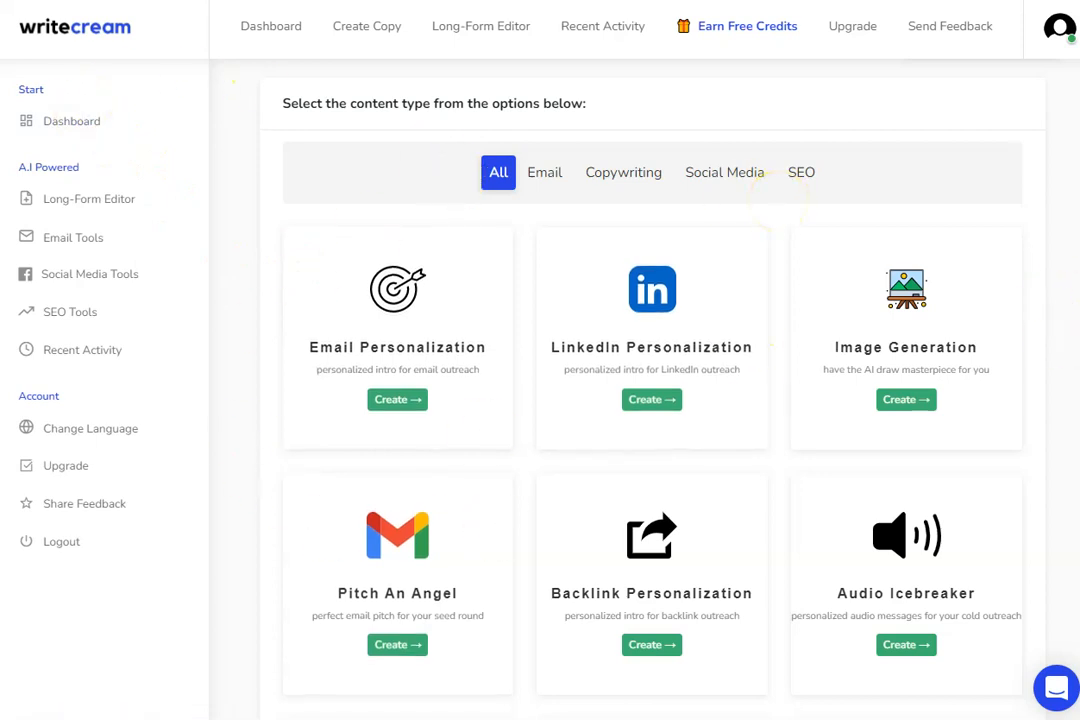
{"action": "scroll", "scroll_direction": "down", "scroll_amount": 3}
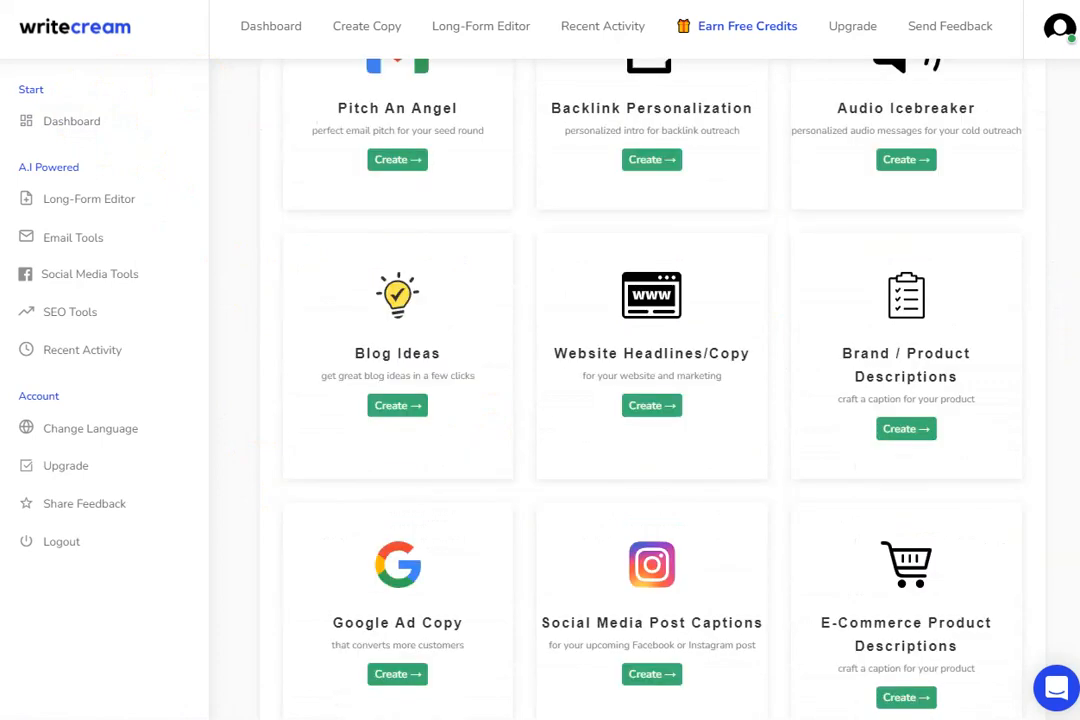
{"action": "scroll", "scroll_direction": "down", "scroll_amount": 3}
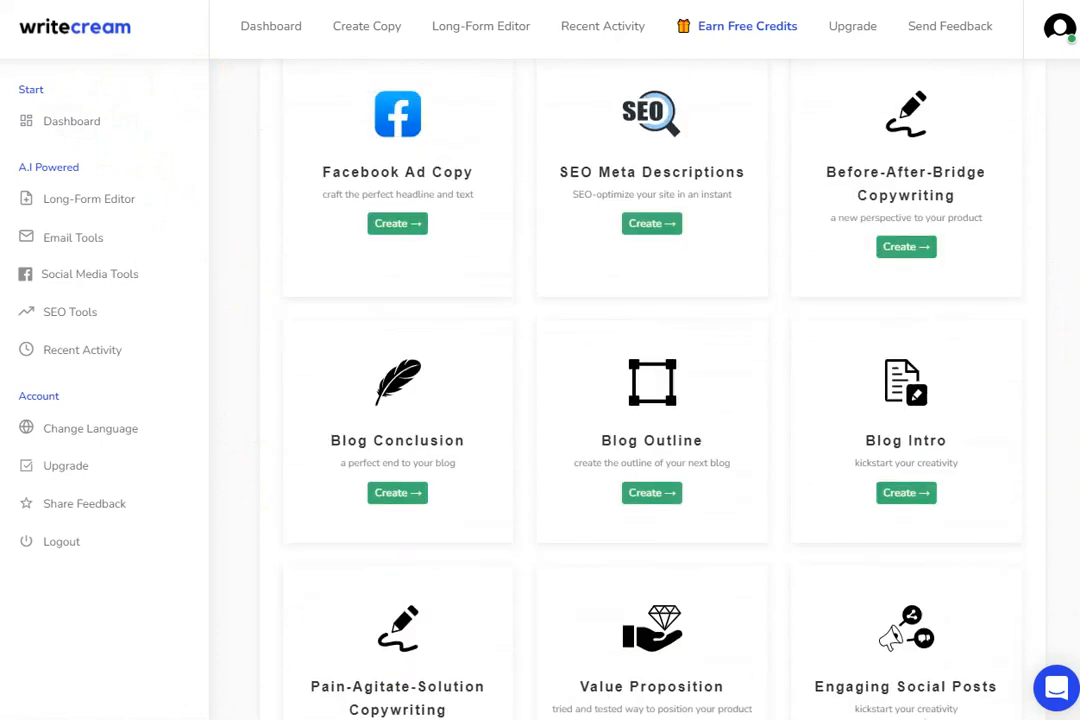
{"action": "scroll", "scroll_direction": "down", "scroll_amount": 3}
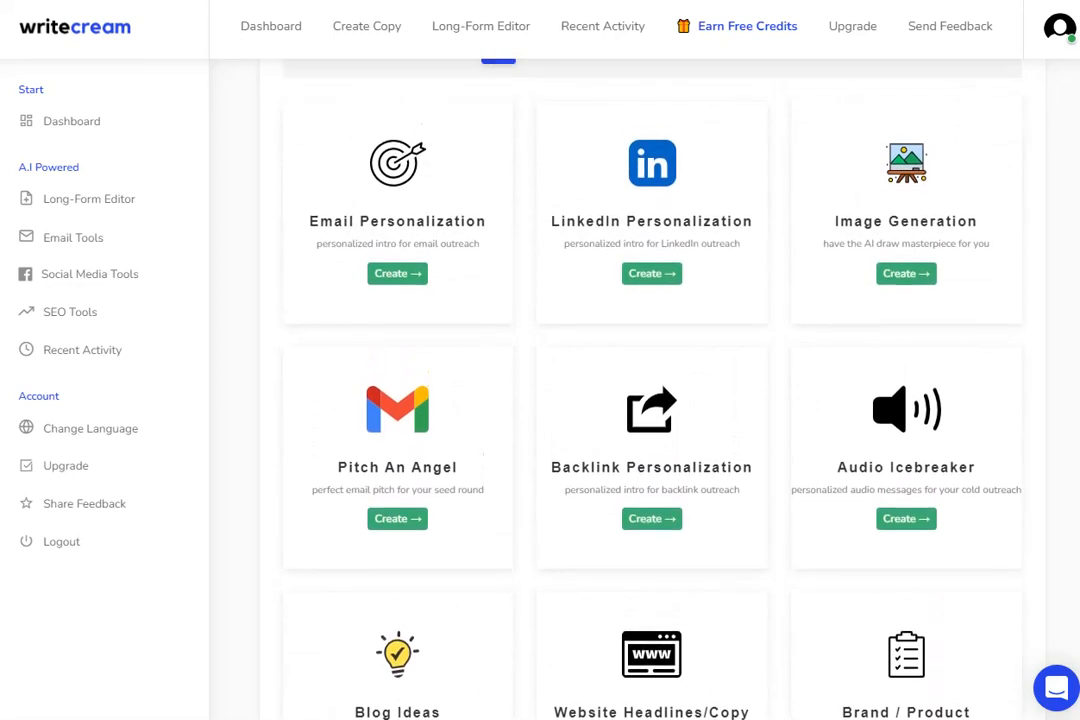
{"action": "mouse_move", "coordinate": [1072, 232]}
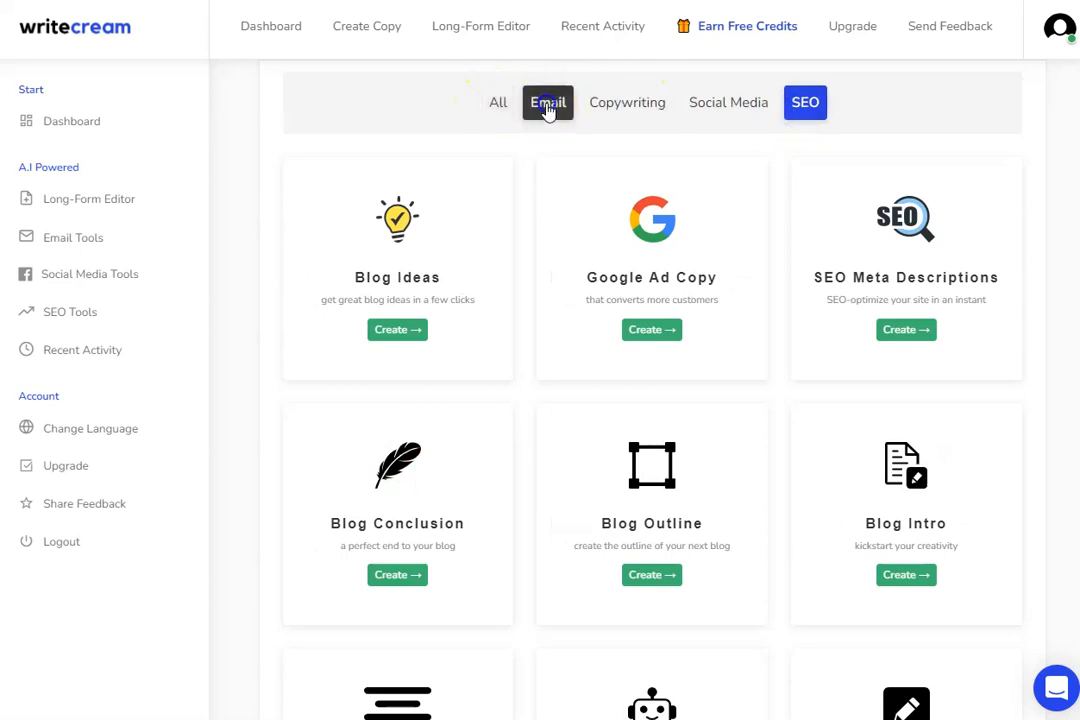
{"action": "left_click", "coordinate": [496, 102]}
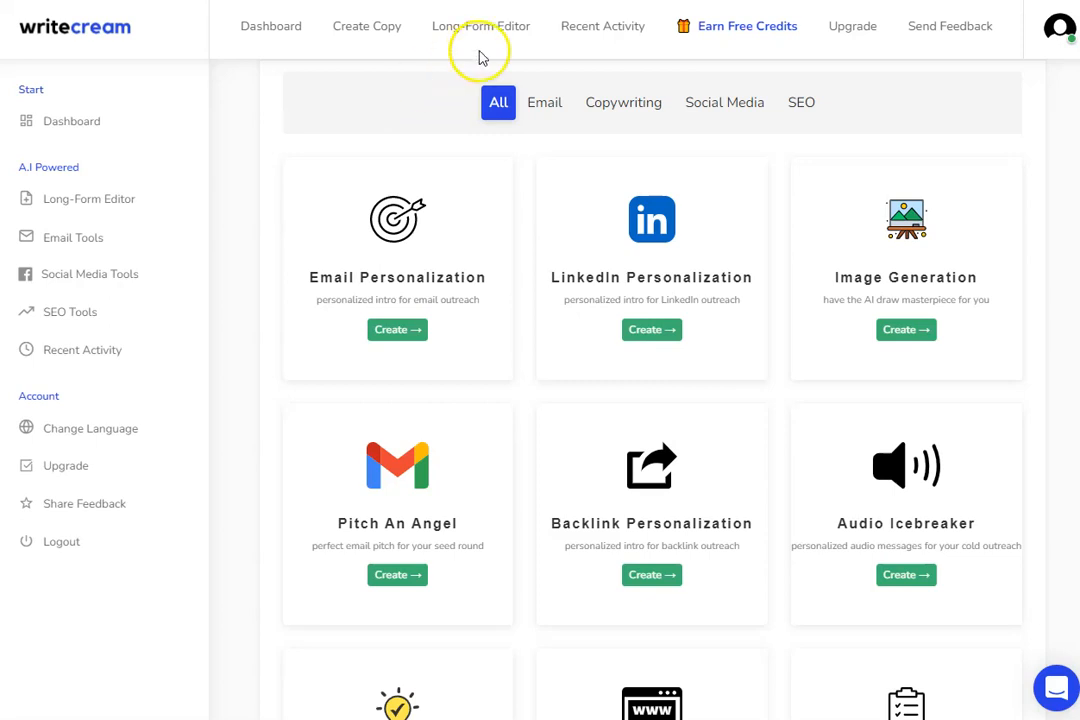
{"action": "mouse_move", "coordinate": [304, 128]}
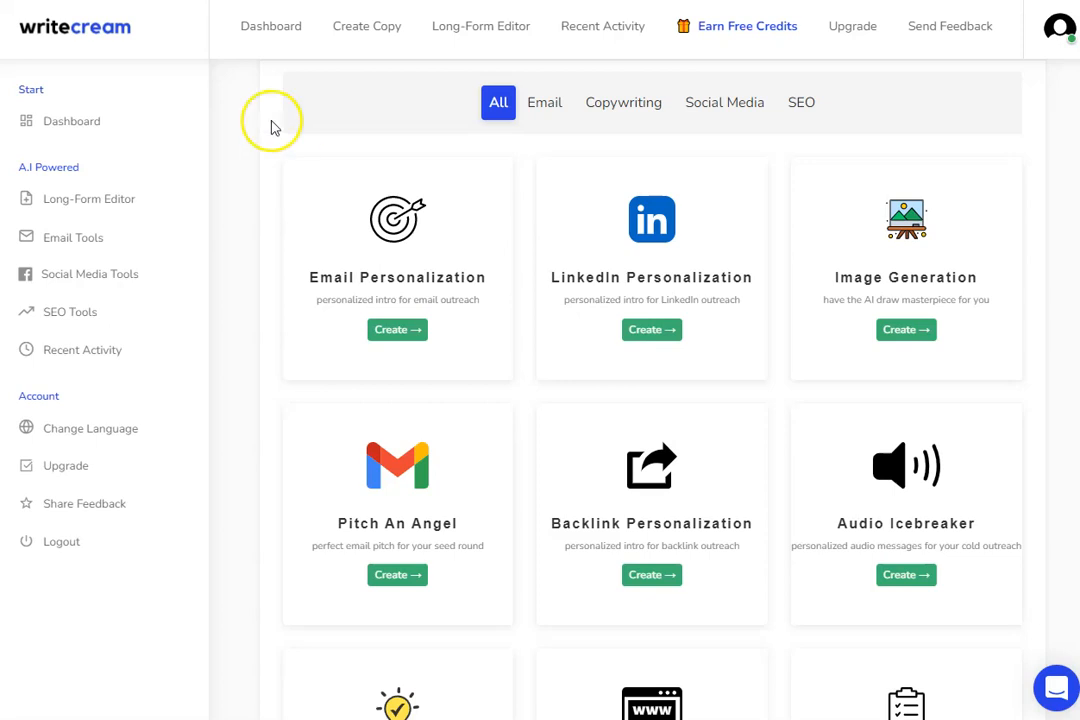
{"action": "mouse_move", "coordinate": [118, 236]}
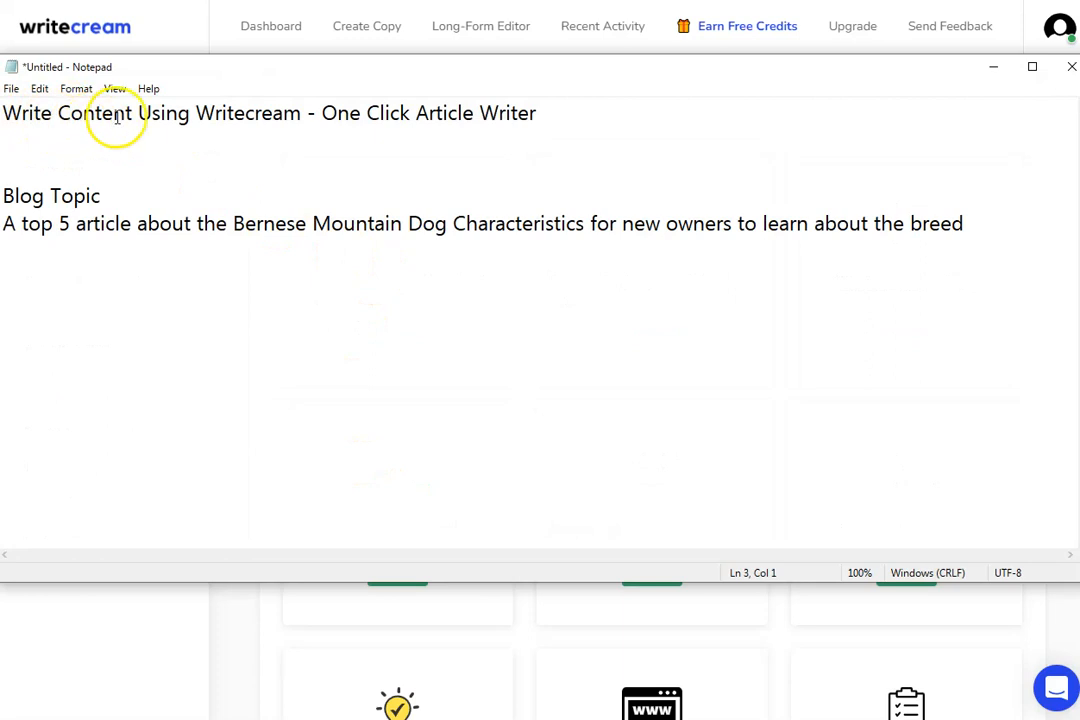
{"action": "mouse_move", "coordinate": [422, 136]}
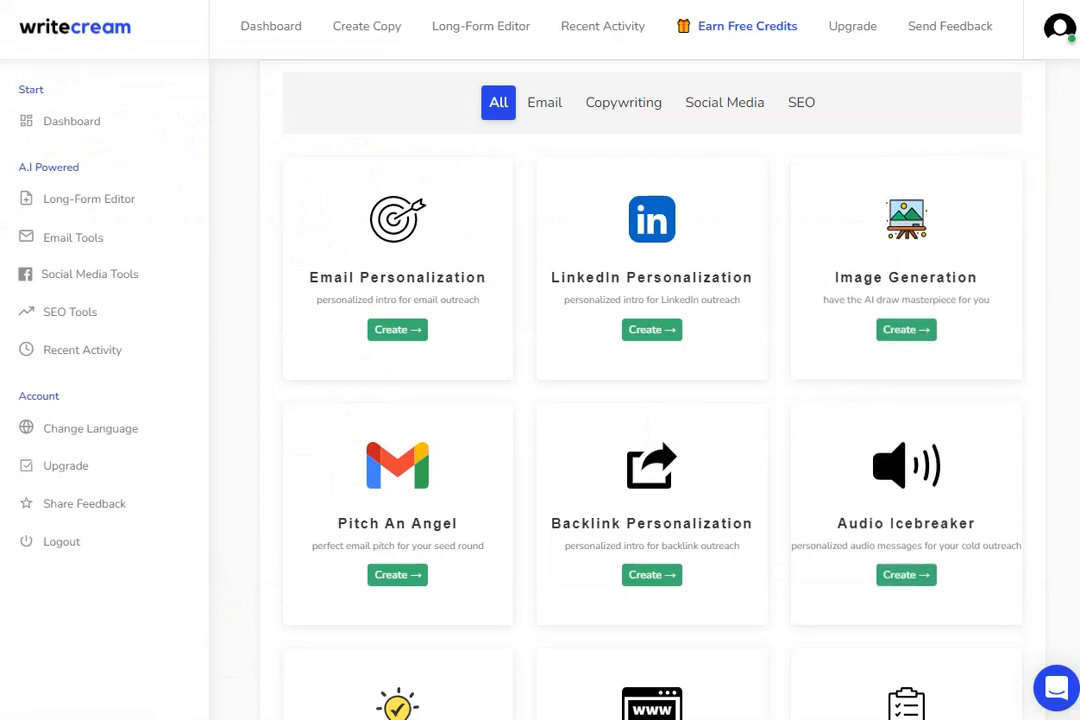
Launch the Instant Article Writer tool from the template list
{"action": "scroll", "scroll_direction": "down", "scroll_amount": 3}
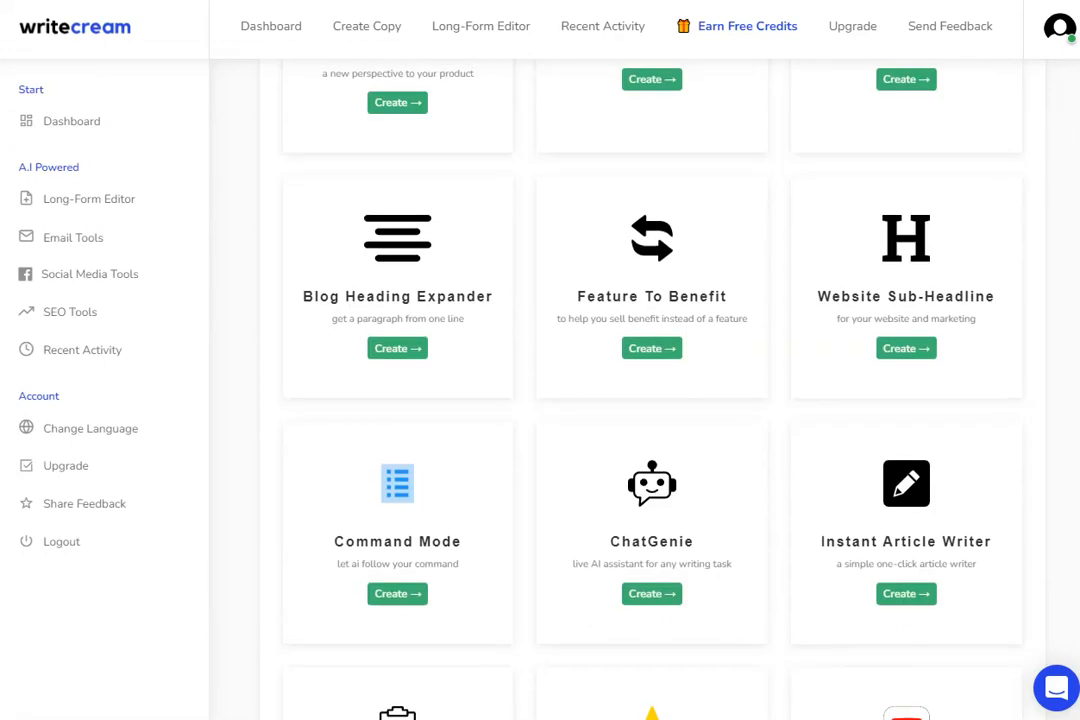
{"action": "scroll", "scroll_direction": "down", "scroll_amount": 3}
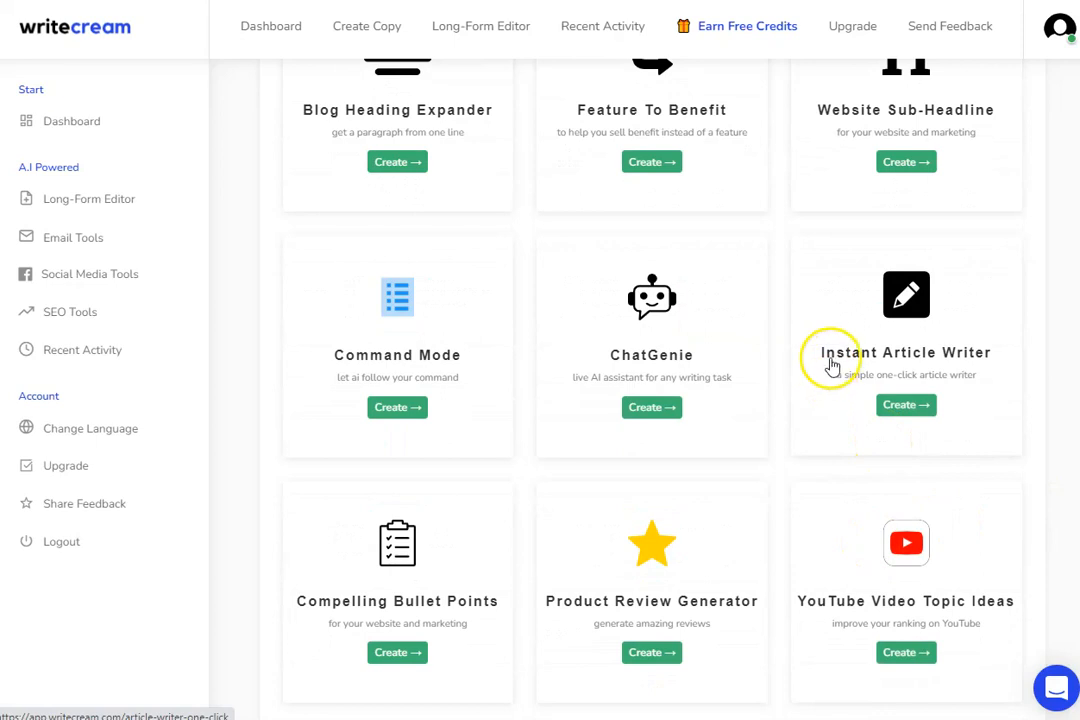
{"action": "mouse_move", "coordinate": [986, 366]}
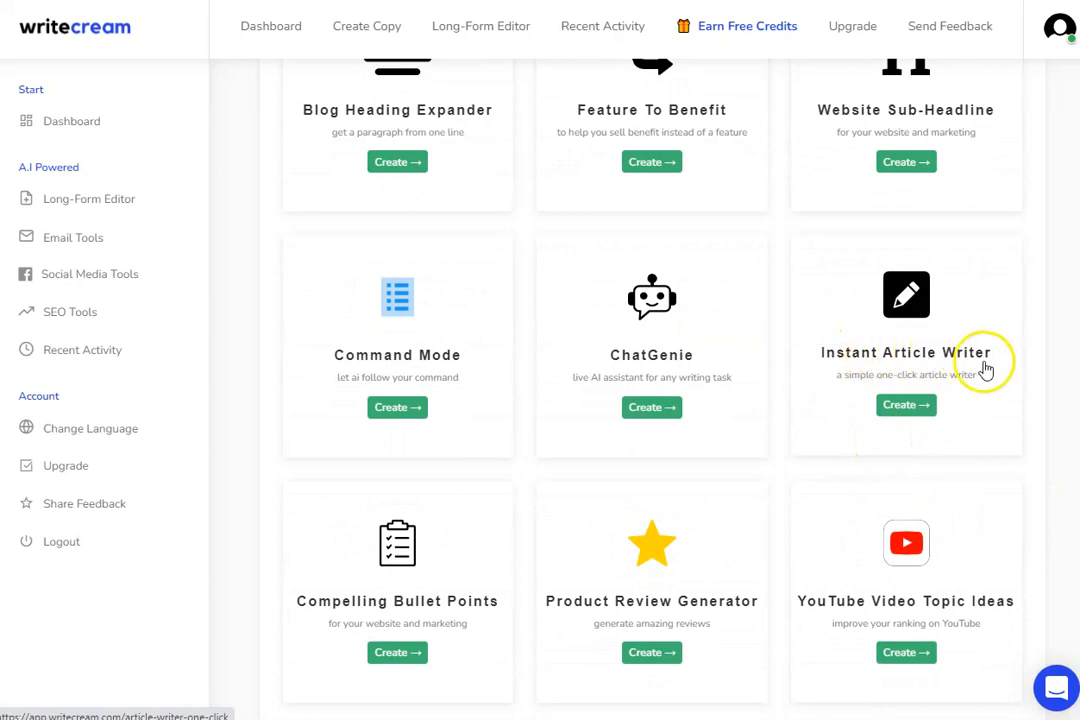
{"action": "mouse_move", "coordinate": [960, 390]}
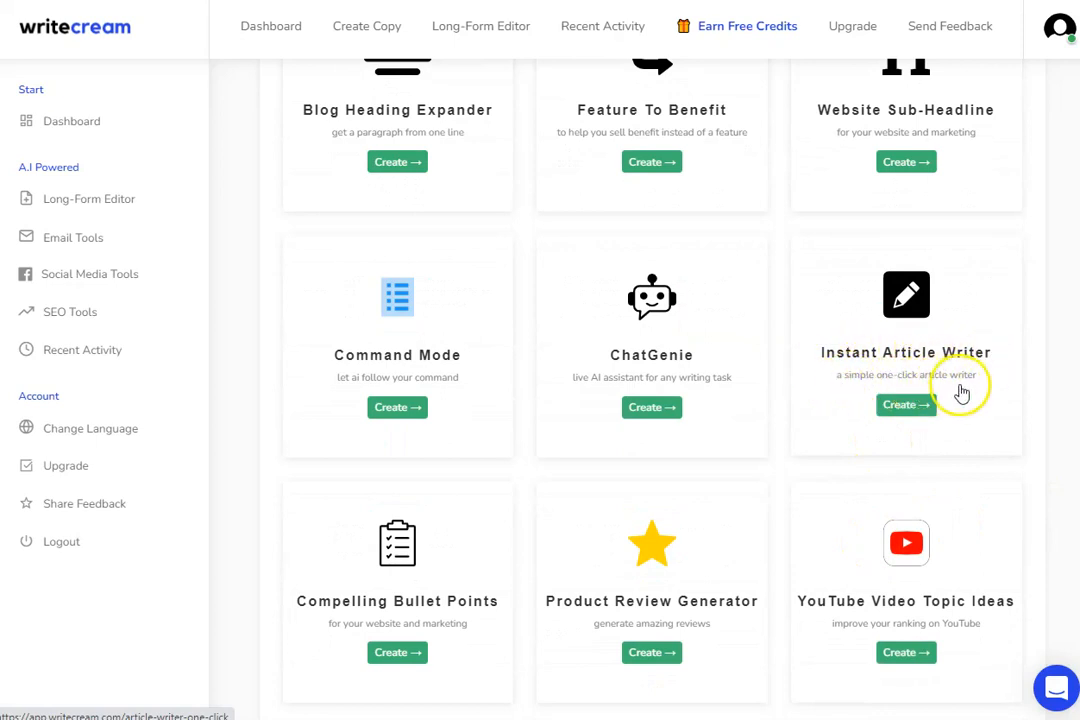
{"action": "mouse_move", "coordinate": [906, 408]}
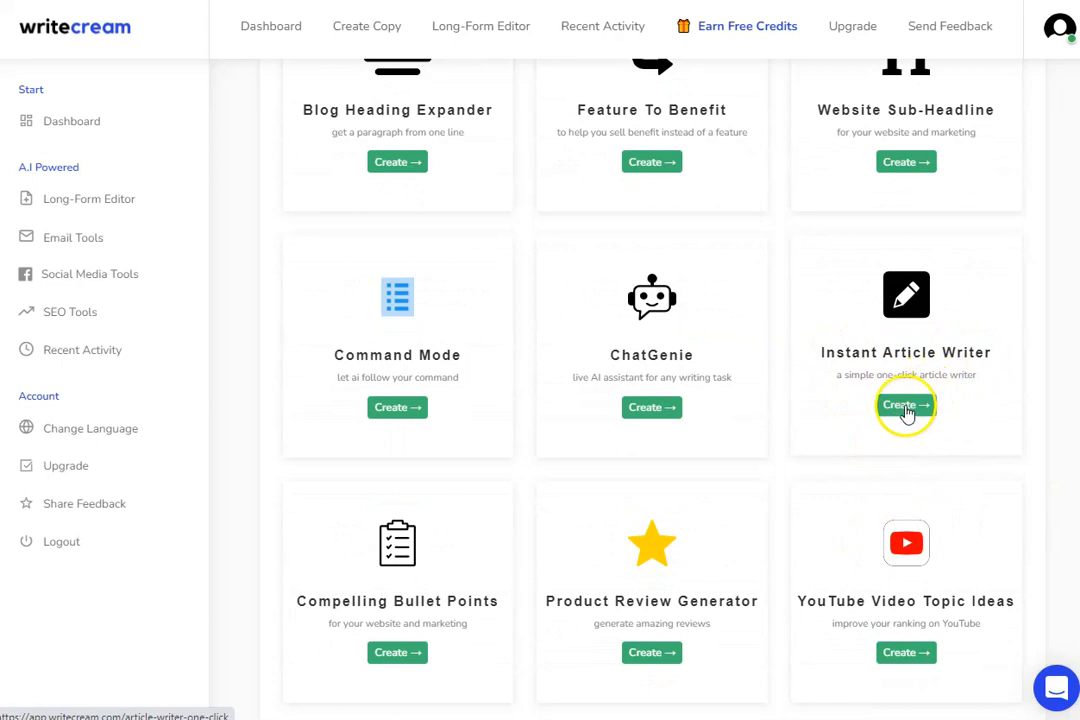
{"action": "left_click", "coordinate": [904, 408]}
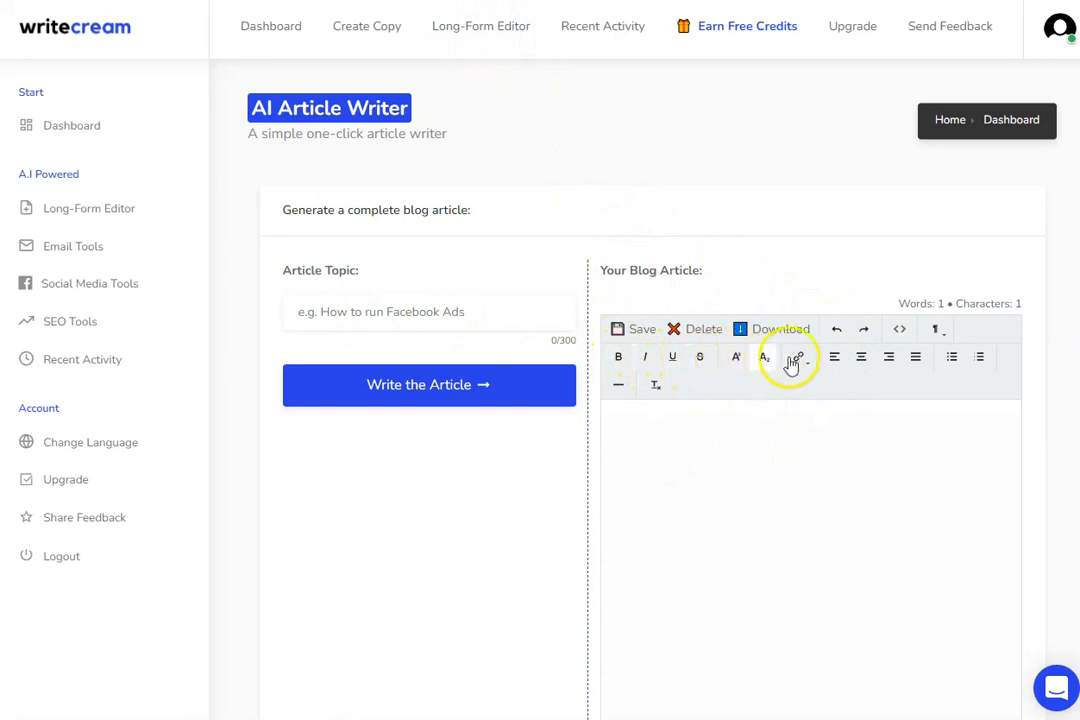
{"action": "mouse_move", "coordinate": [900, 376]}
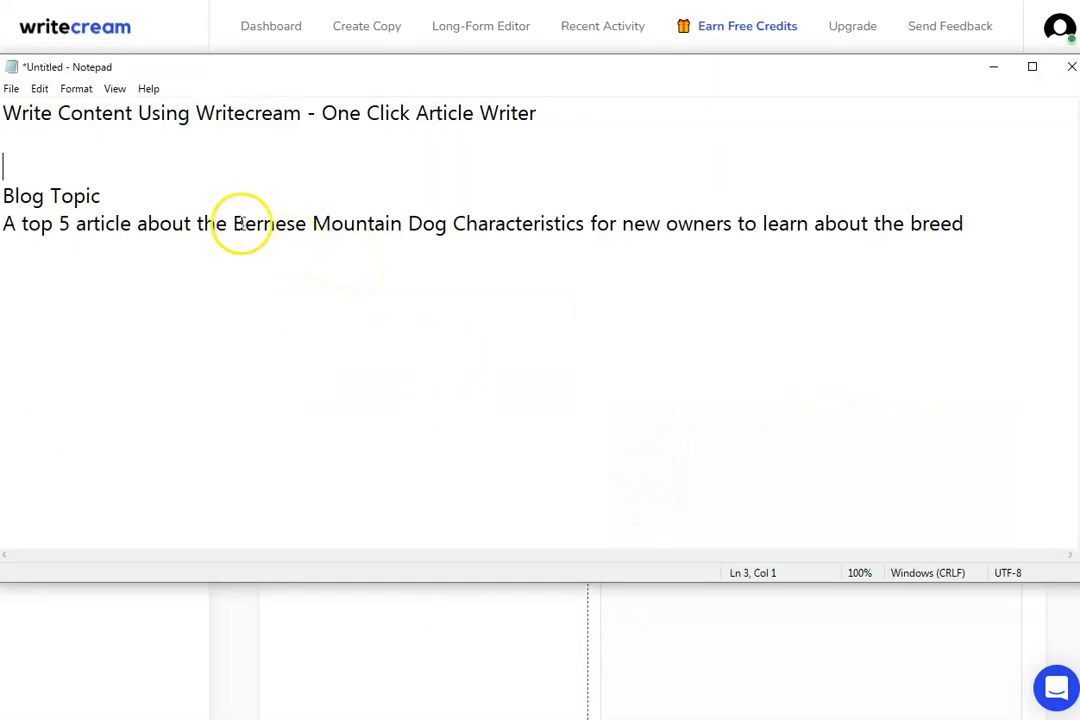
Highlight the Bernese Mountain Dog Characteristics blog topic sentence in Notepad
{"action": "left_click_drag", "start_coordinate": [232, 224], "coordinate": [552, 224]}
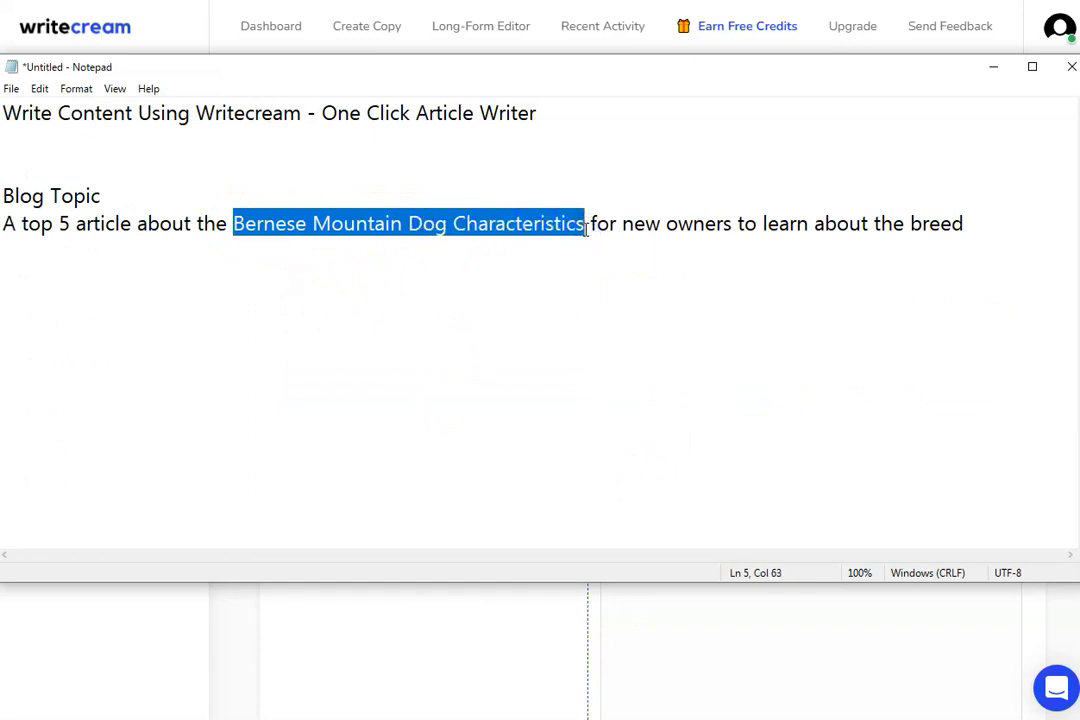
{"action": "mouse_move", "coordinate": [412, 256]}
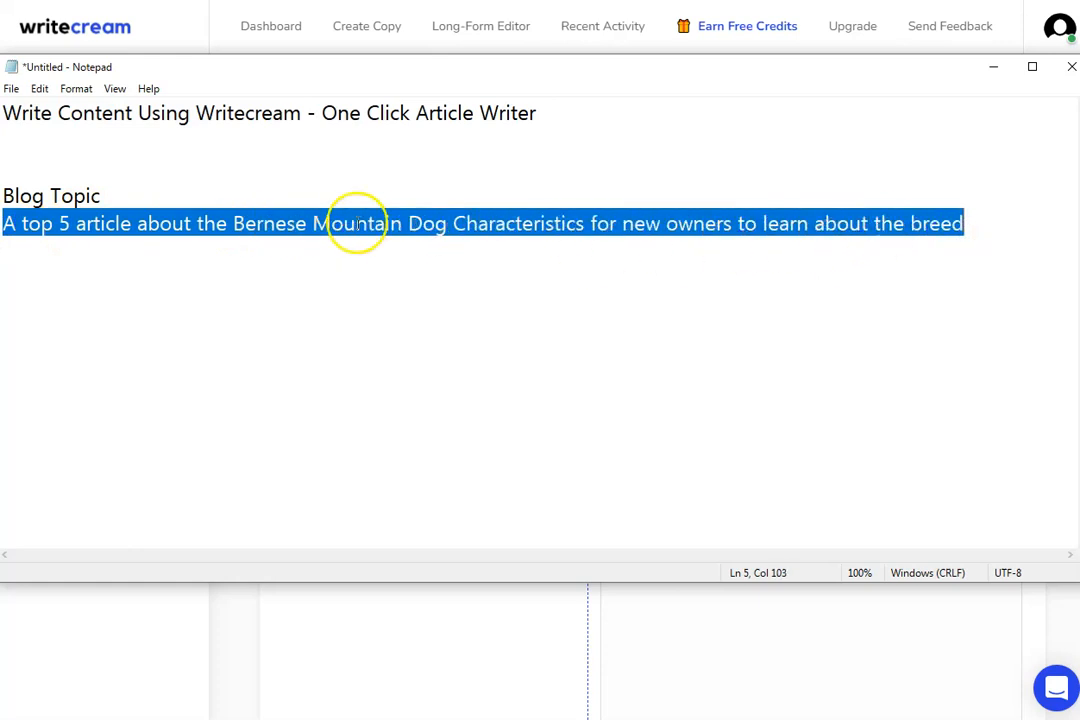
{"action": "mouse_move", "coordinate": [536, 230]}
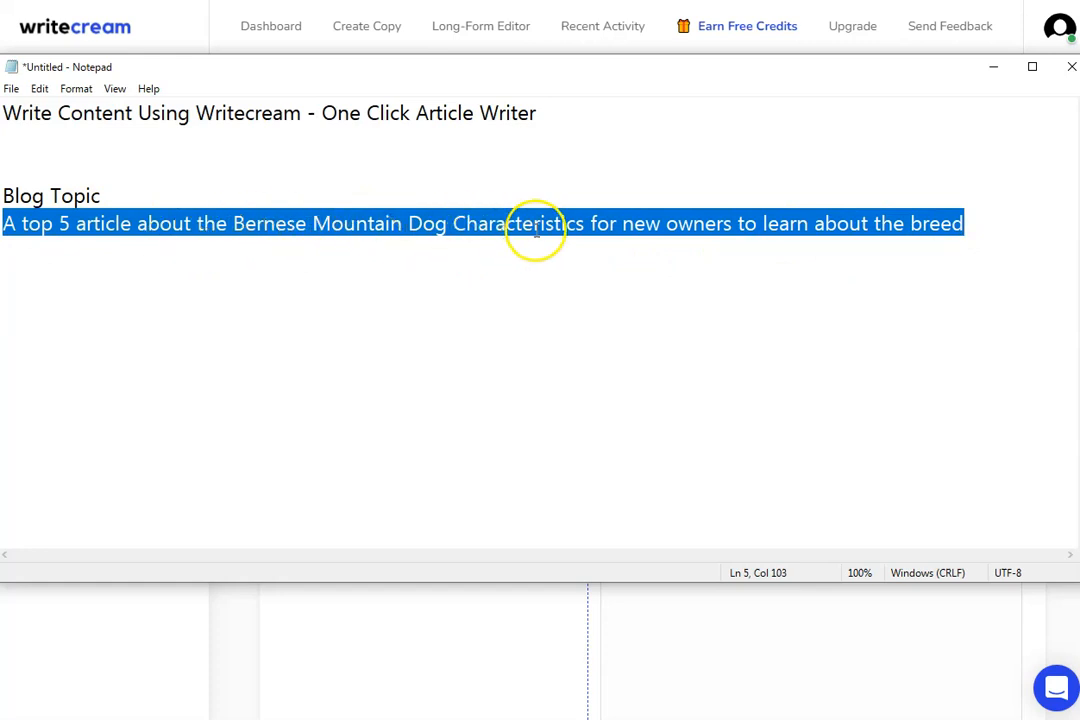
{"action": "mouse_move", "coordinate": [572, 508]}
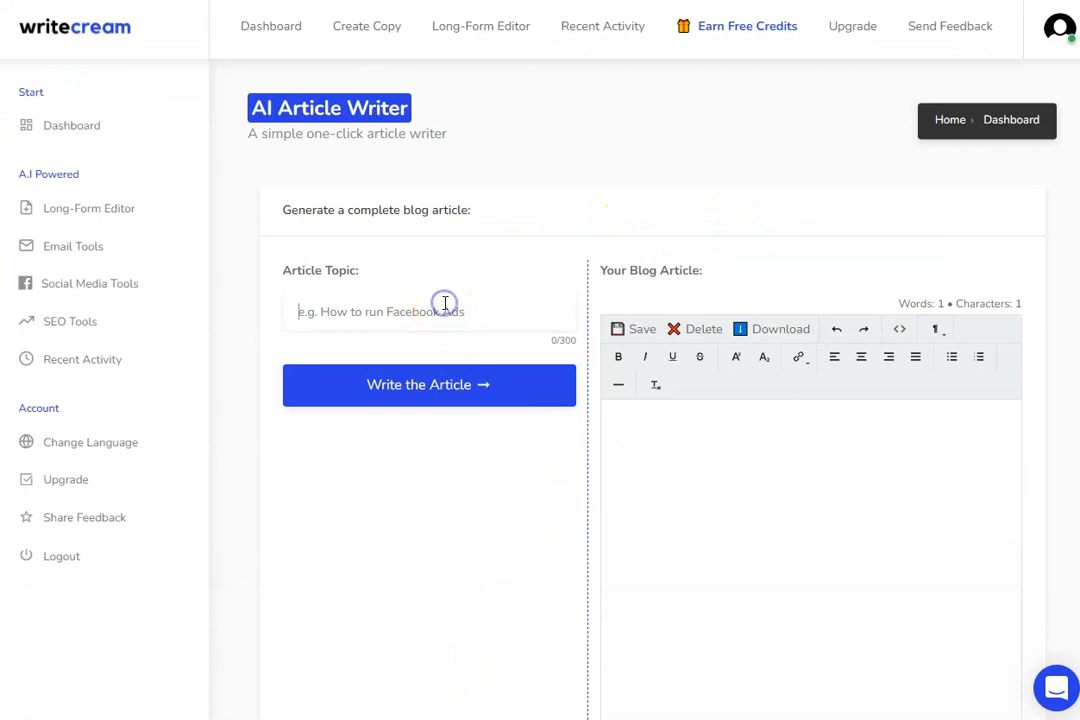
Enter the topic 'characteristics for new owners to learn about the breed' and start writing the article
{"action": "type", "text": "characteristics for new owners to learn about the breed"}
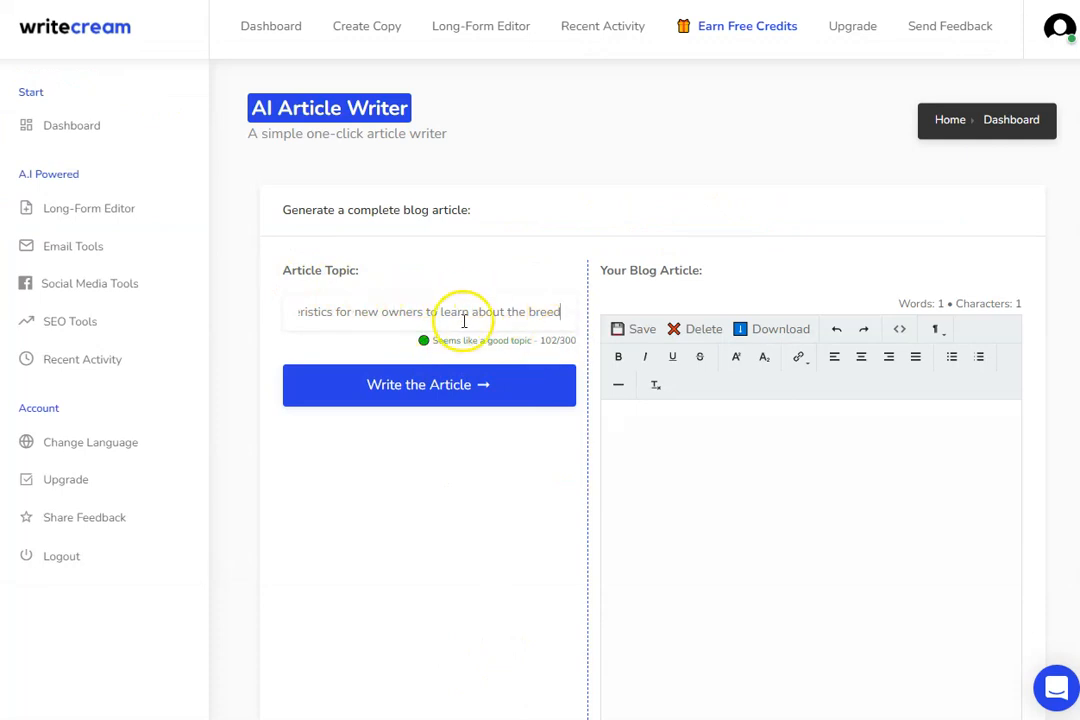
{"action": "mouse_move", "coordinate": [436, 344]}
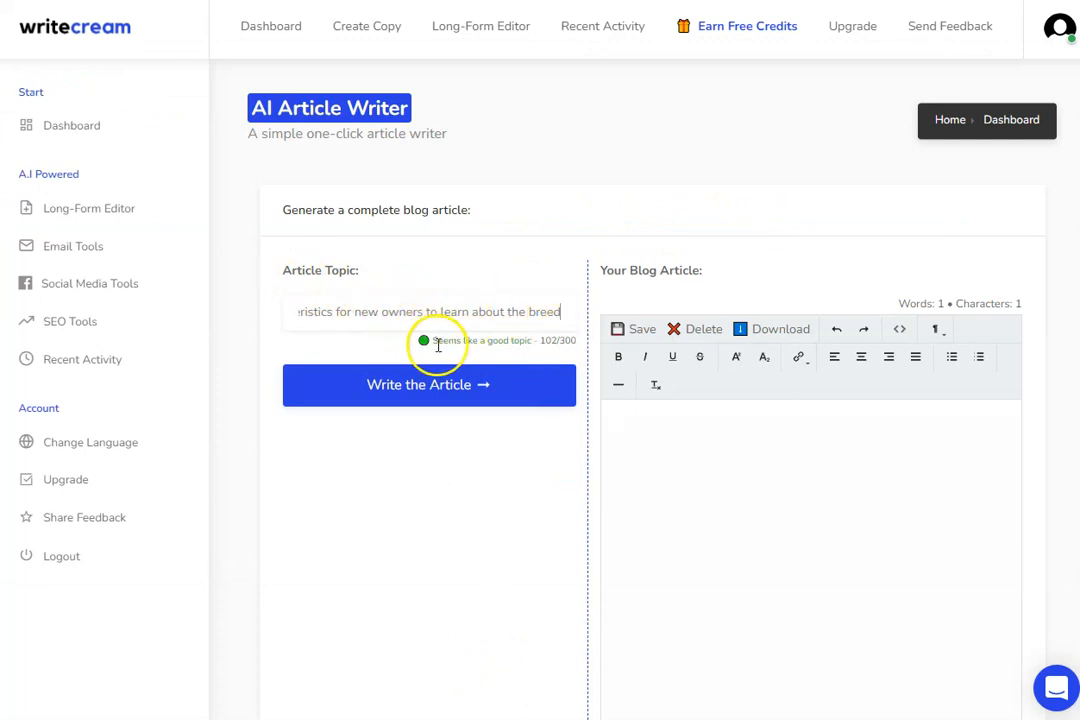
{"action": "left_click", "coordinate": [428, 384]}
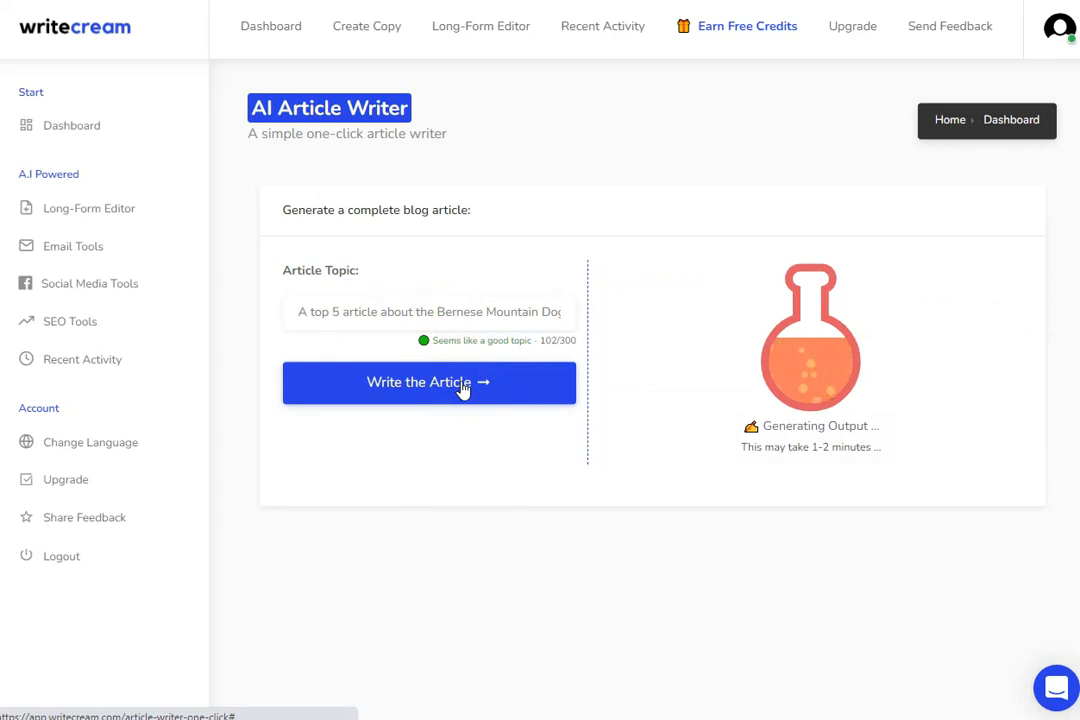
{"action": "mouse_move", "coordinate": [788, 376]}
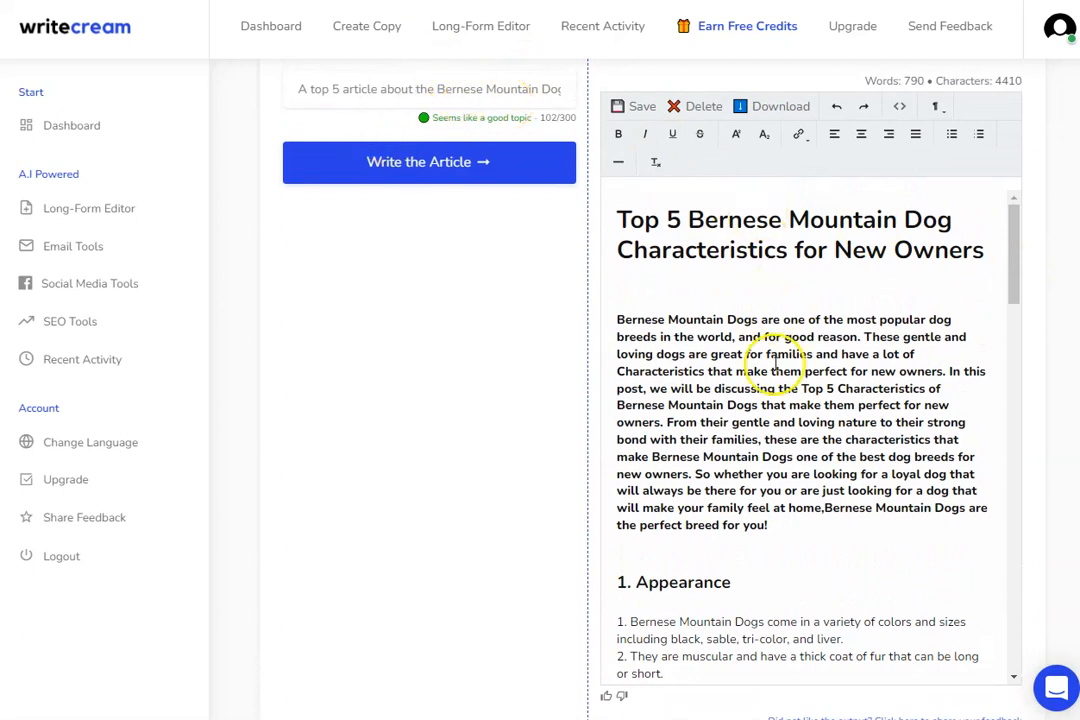
{"action": "mouse_move", "coordinate": [696, 248]}
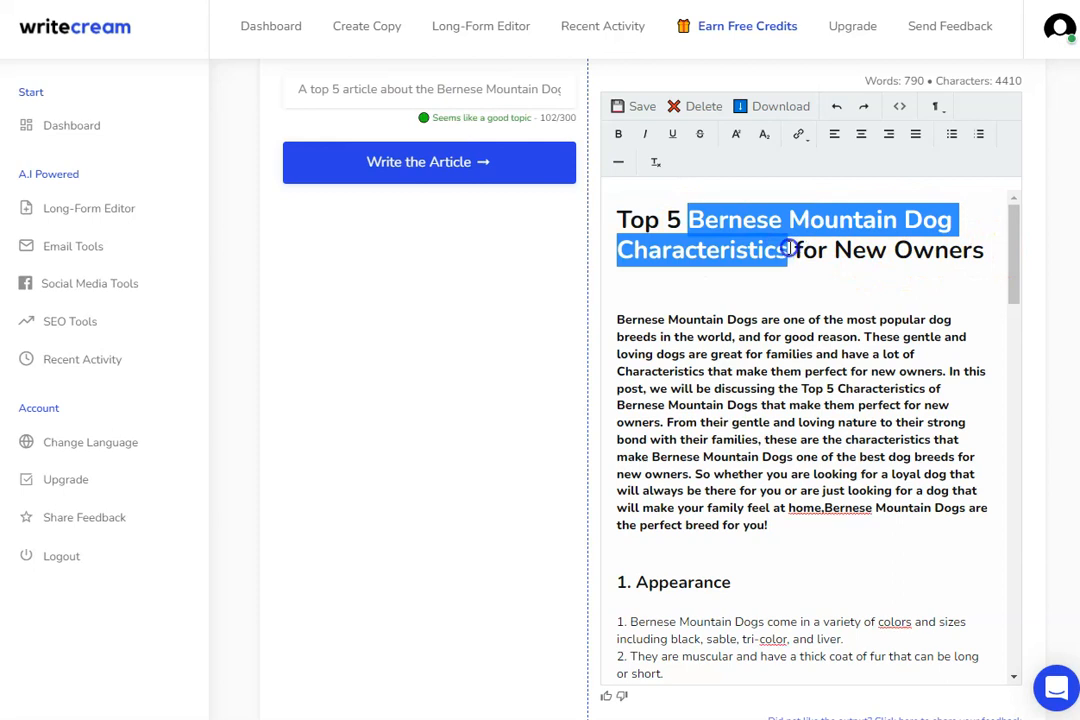
Review the generated 'Top 5 Bernese Mountain Dog Characteristics for New Owners' article in the editor
{"action": "left_click", "coordinate": [788, 392]}
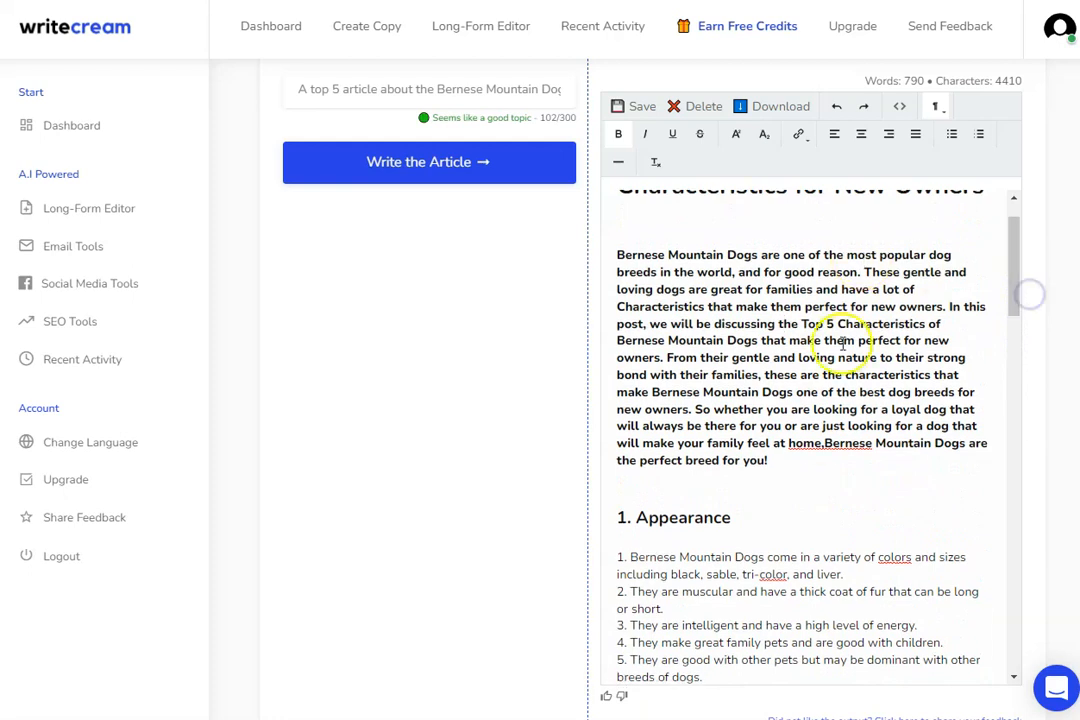
{"action": "scroll", "scroll_direction": "down", "scroll_amount": 3}
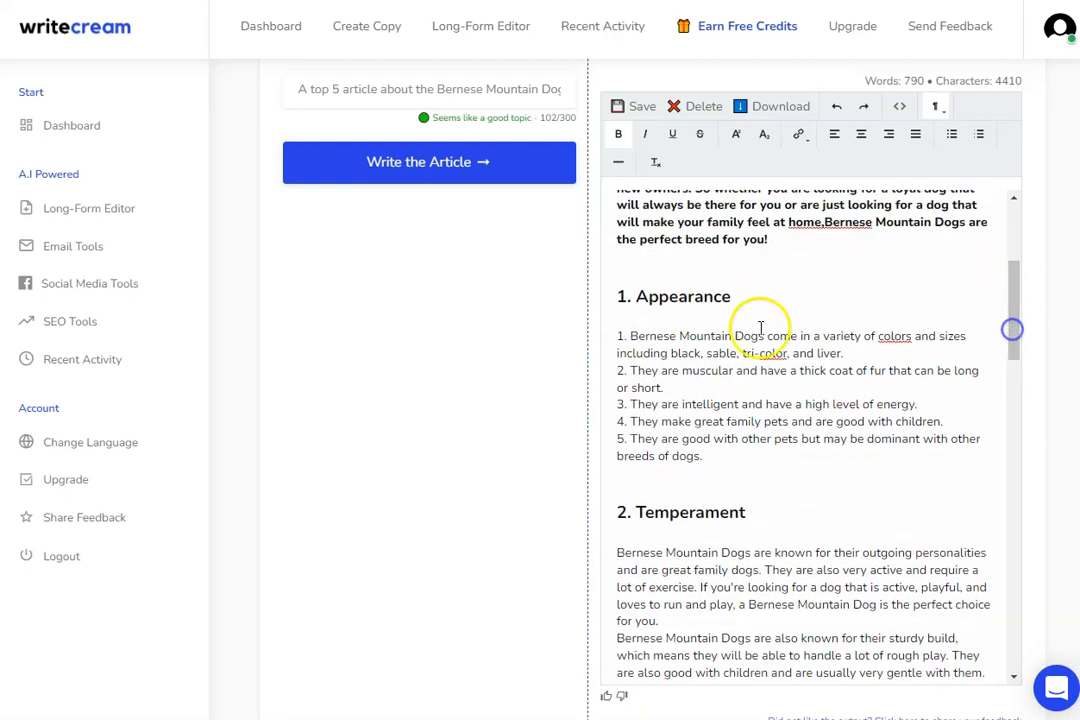
{"action": "scroll", "scroll_direction": "down", "scroll_amount": 3}
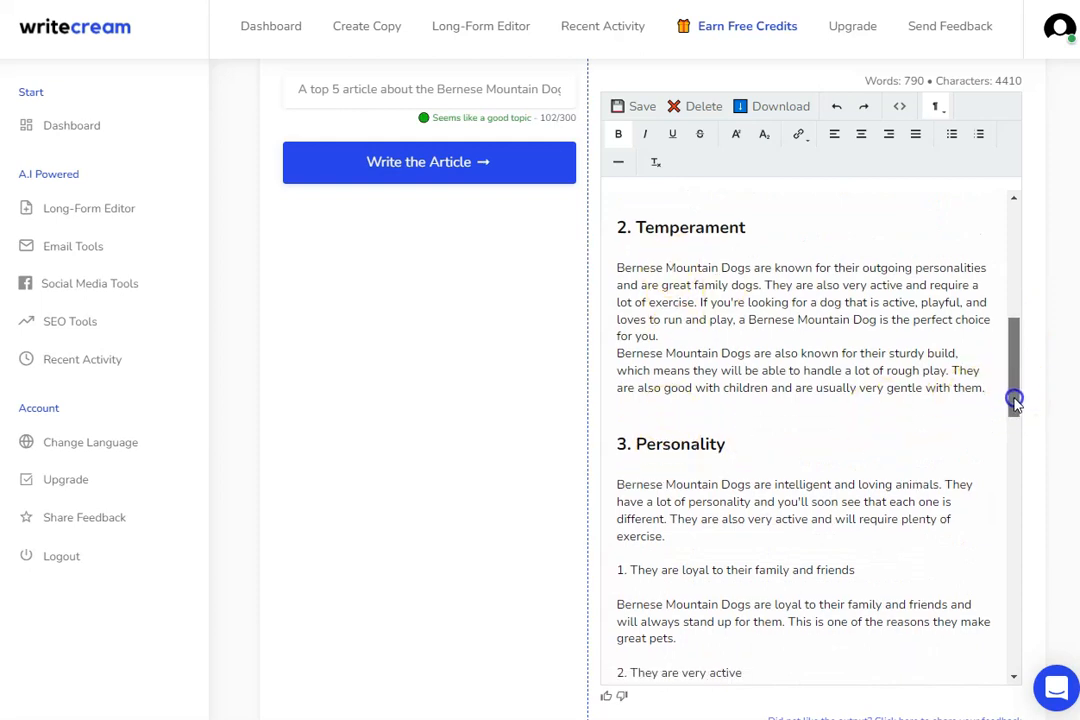
{"action": "scroll", "scroll_direction": "down", "scroll_amount": 3}
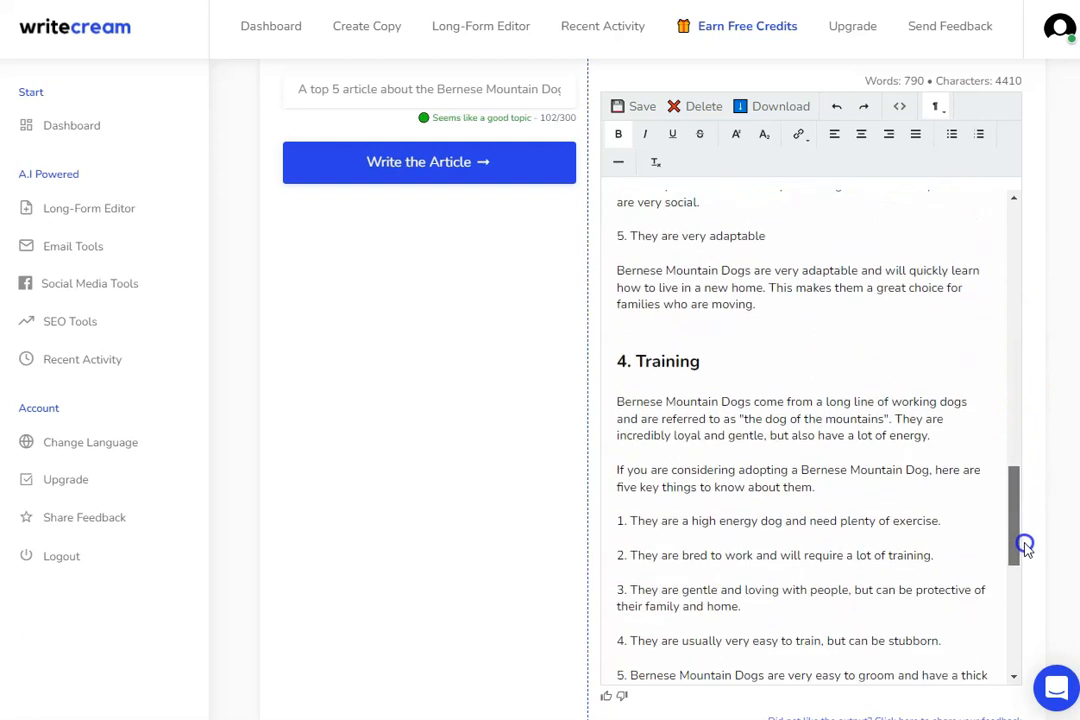
{"action": "scroll", "scroll_direction": "down", "scroll_amount": 3}
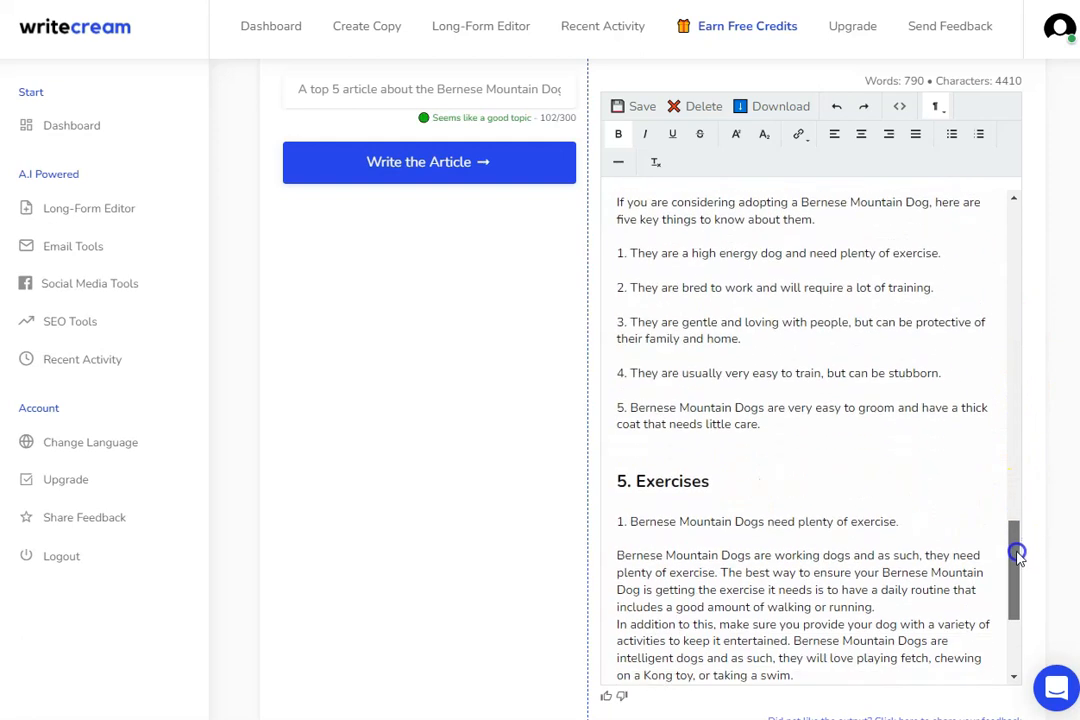
{"action": "scroll", "scroll_direction": "down", "scroll_amount": 3}
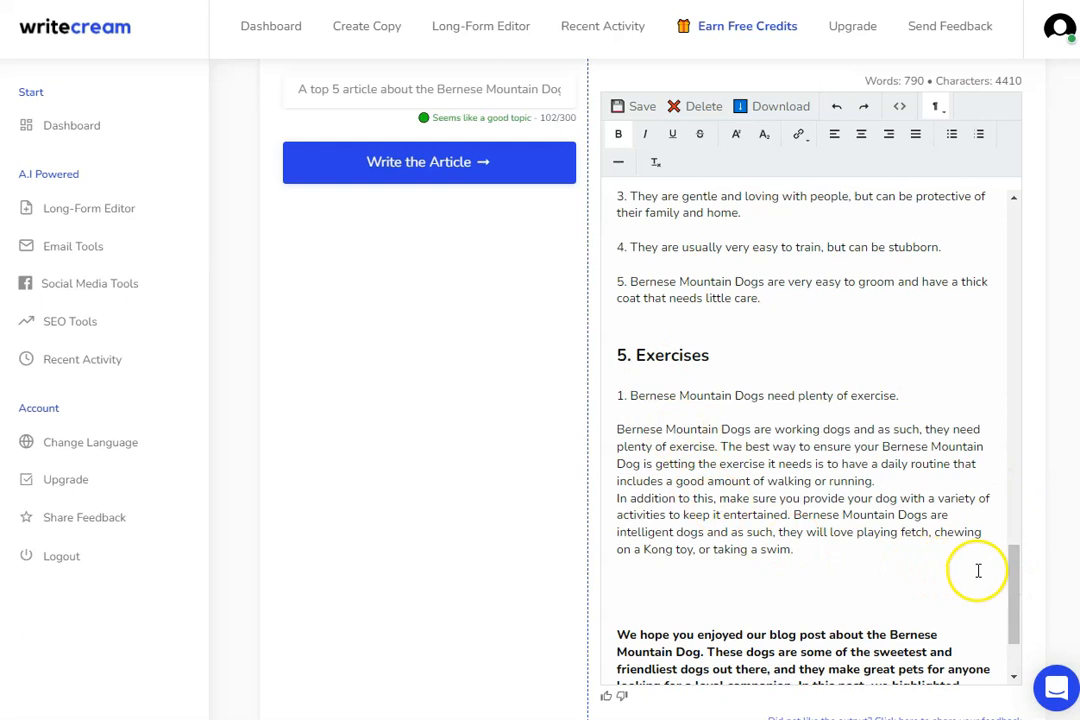
{"action": "scroll", "scroll_direction": "down", "scroll_amount": 3}
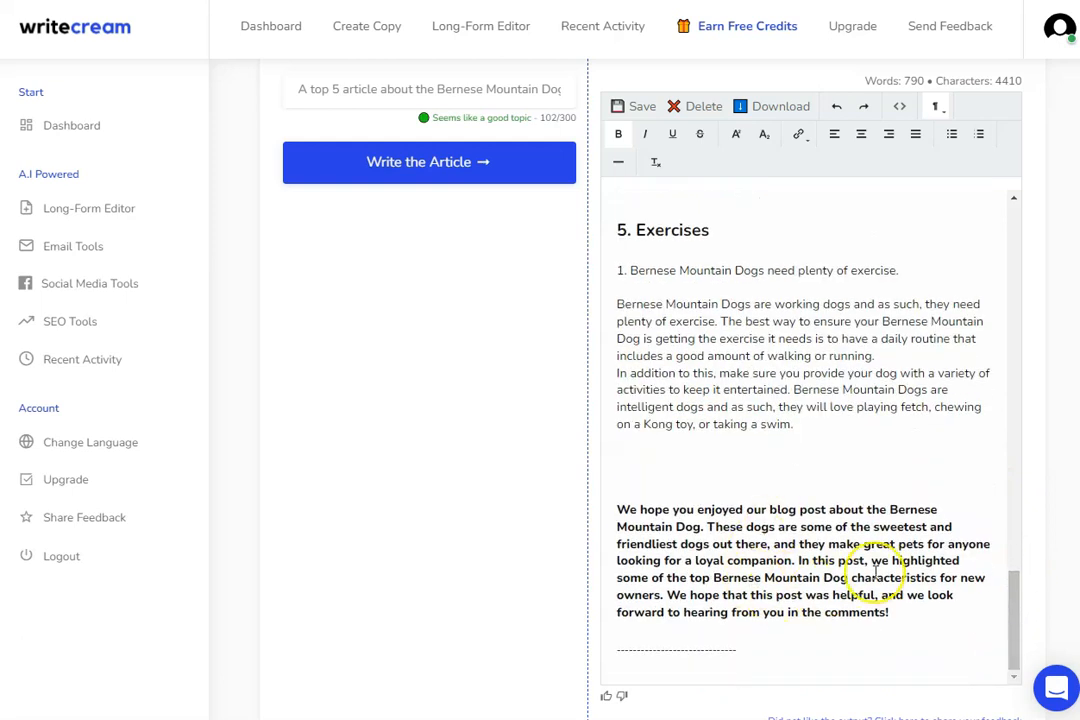
{"action": "mouse_move", "coordinate": [1000, 606]}
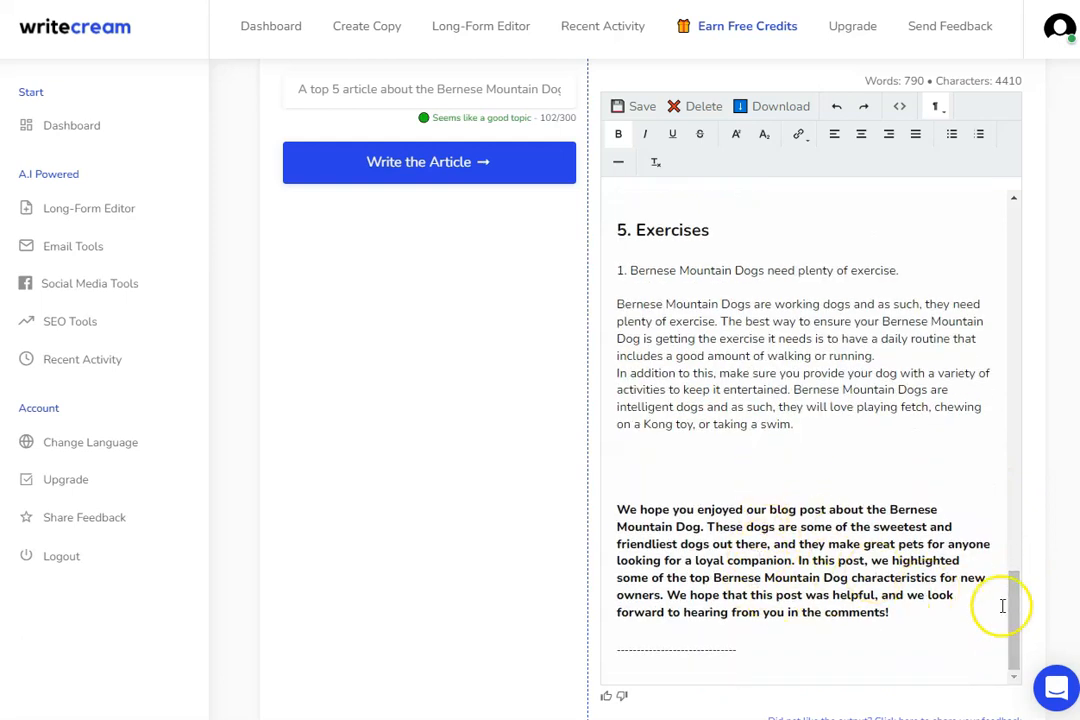
{"action": "scroll", "scroll_direction": "up", "scroll_amount": 3}
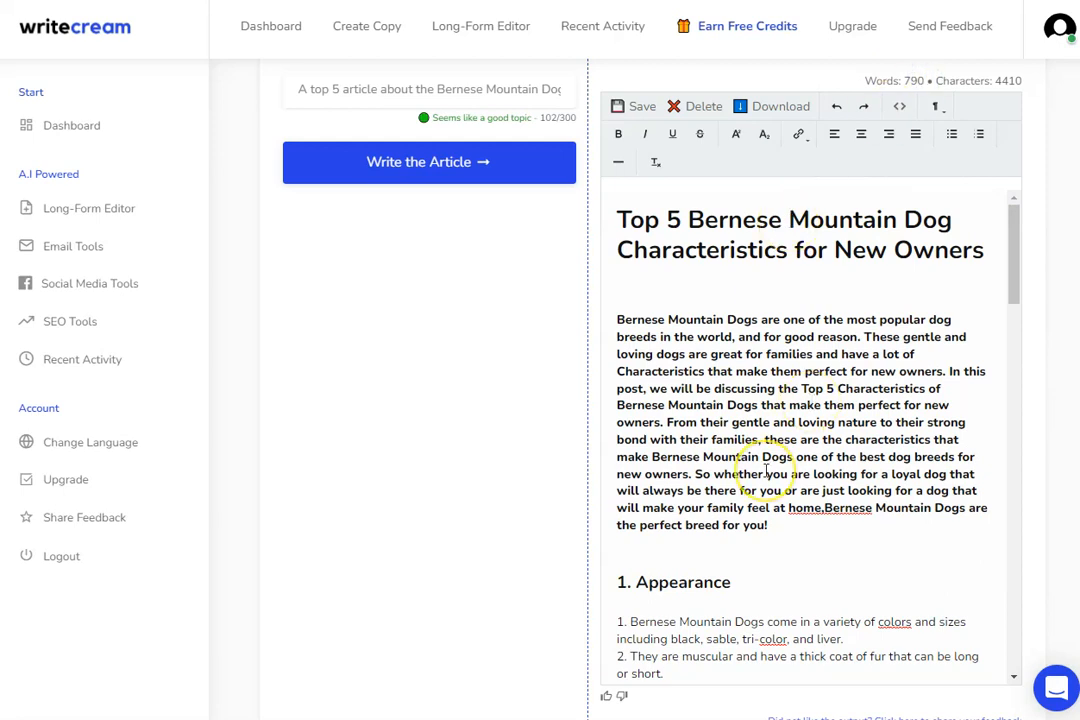
{"action": "mouse_move", "coordinate": [796, 104]}
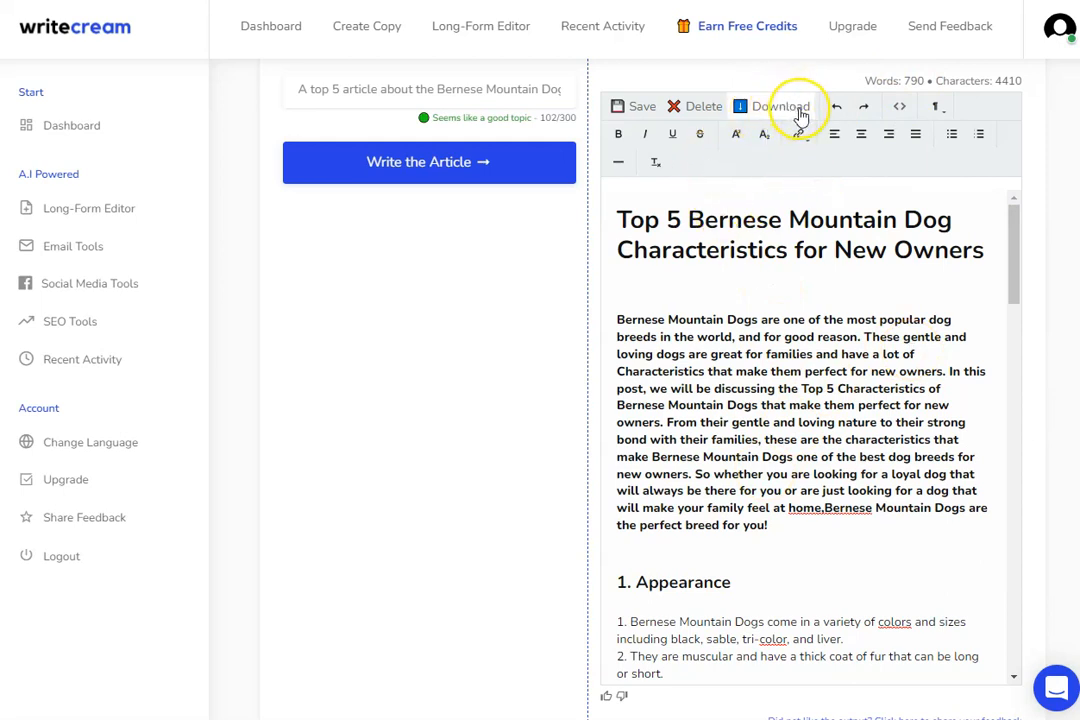
{"action": "mouse_move", "coordinate": [798, 112]}
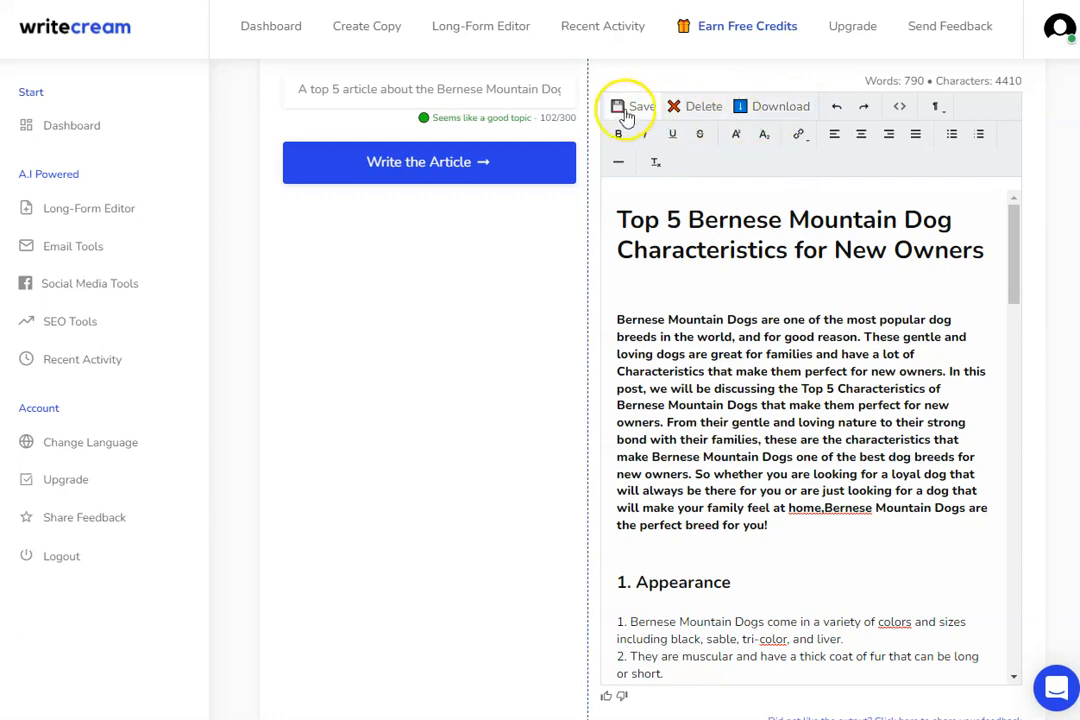
{"action": "mouse_move", "coordinate": [704, 108]}
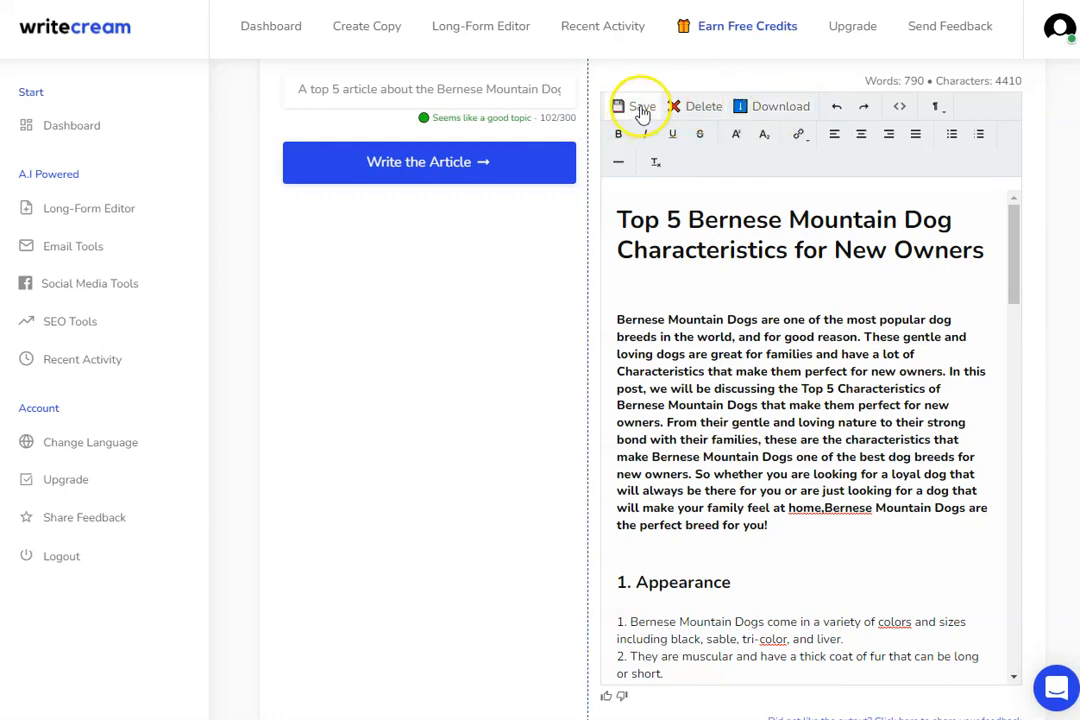
{"action": "mouse_move", "coordinate": [640, 110]}
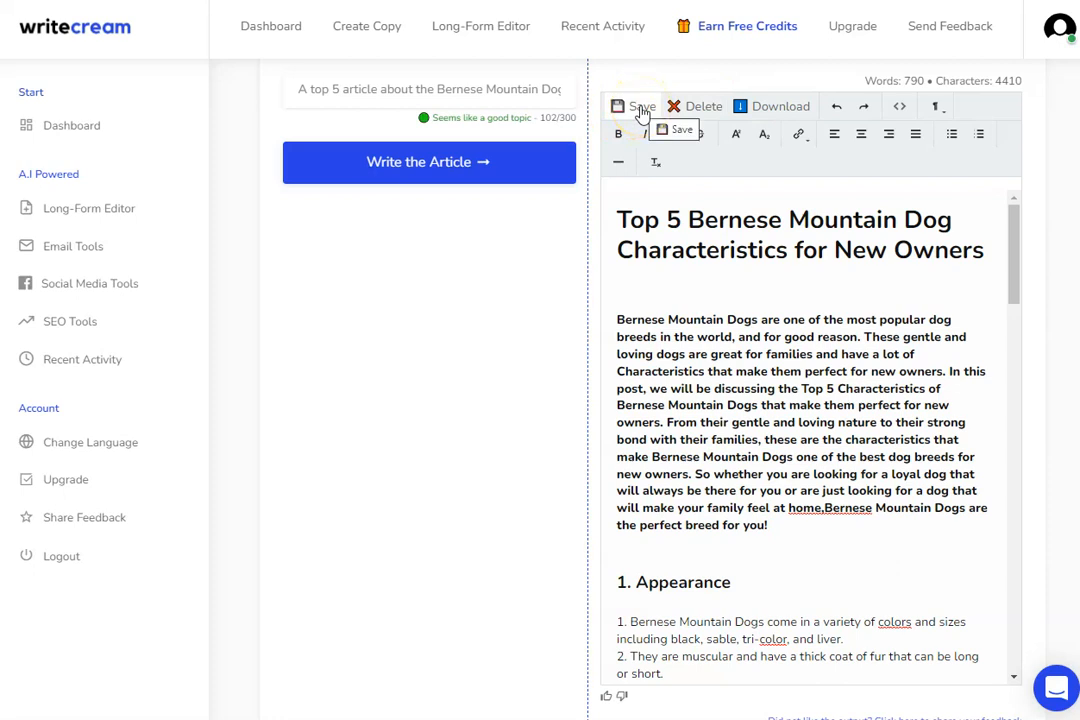
{"action": "mouse_move", "coordinate": [1016, 280]}
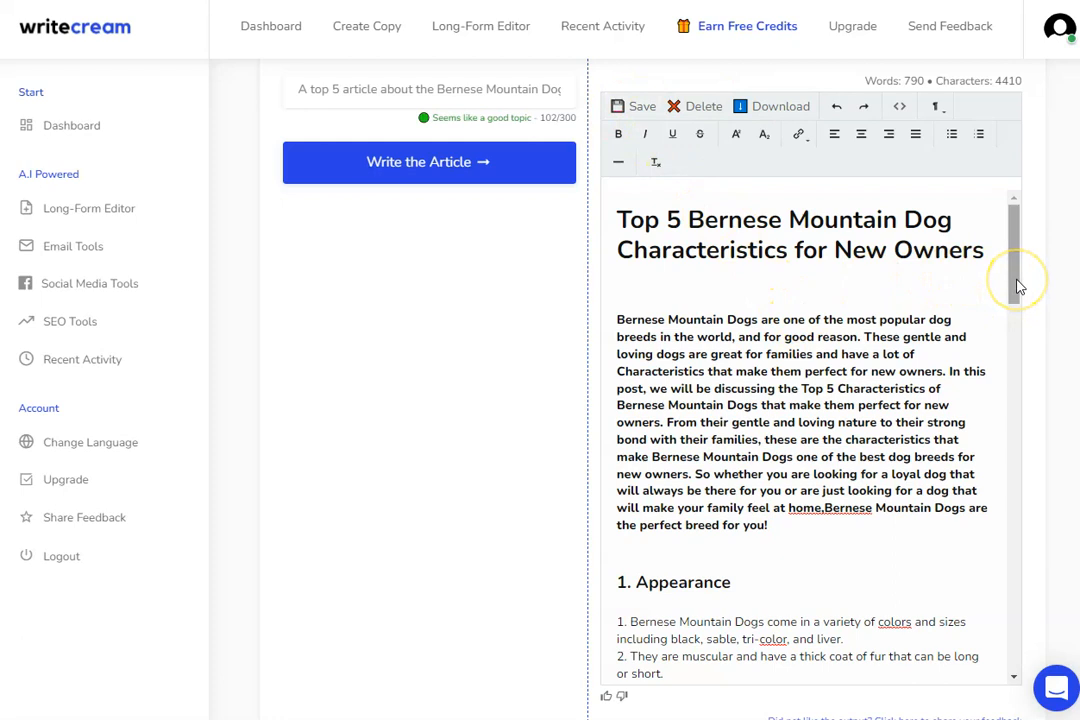
{"action": "mouse_move", "coordinate": [882, 256]}
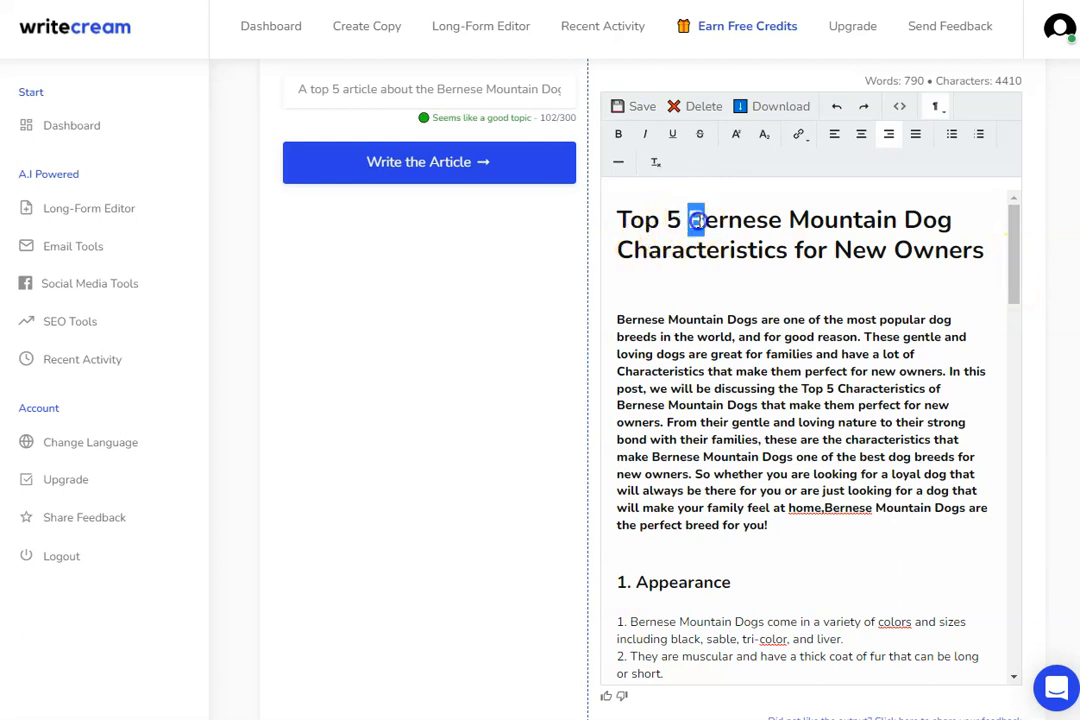
{"action": "left_click_drag", "start_coordinate": [690, 218], "coordinate": [816, 248]}
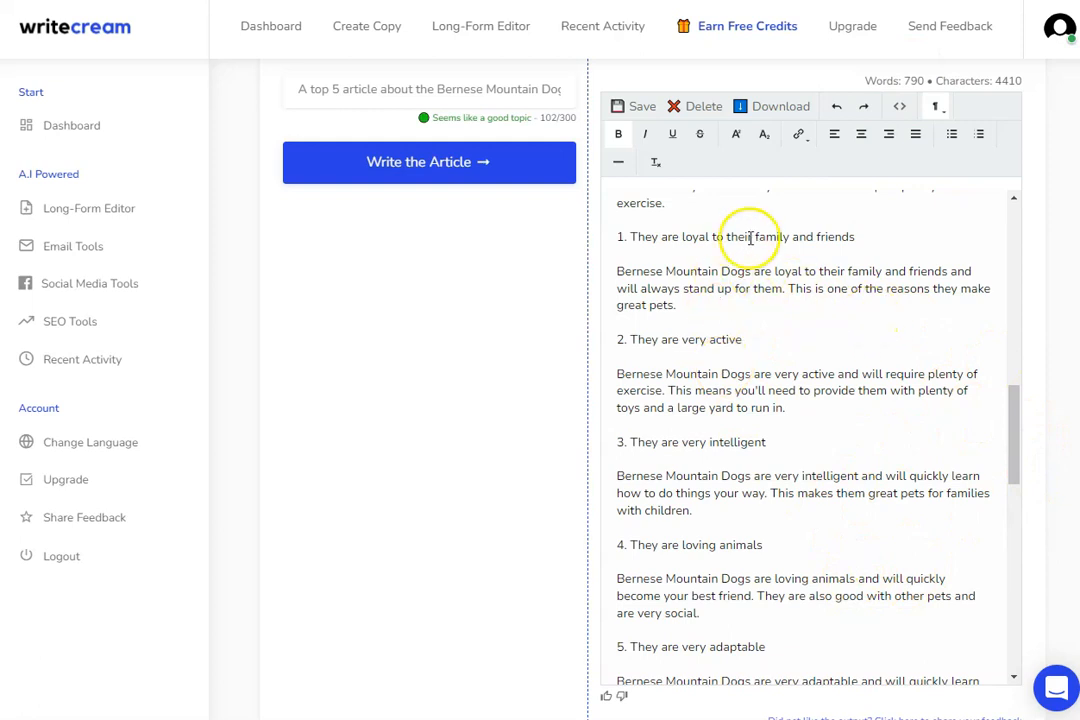
{"action": "mouse_move", "coordinate": [1014, 440]}
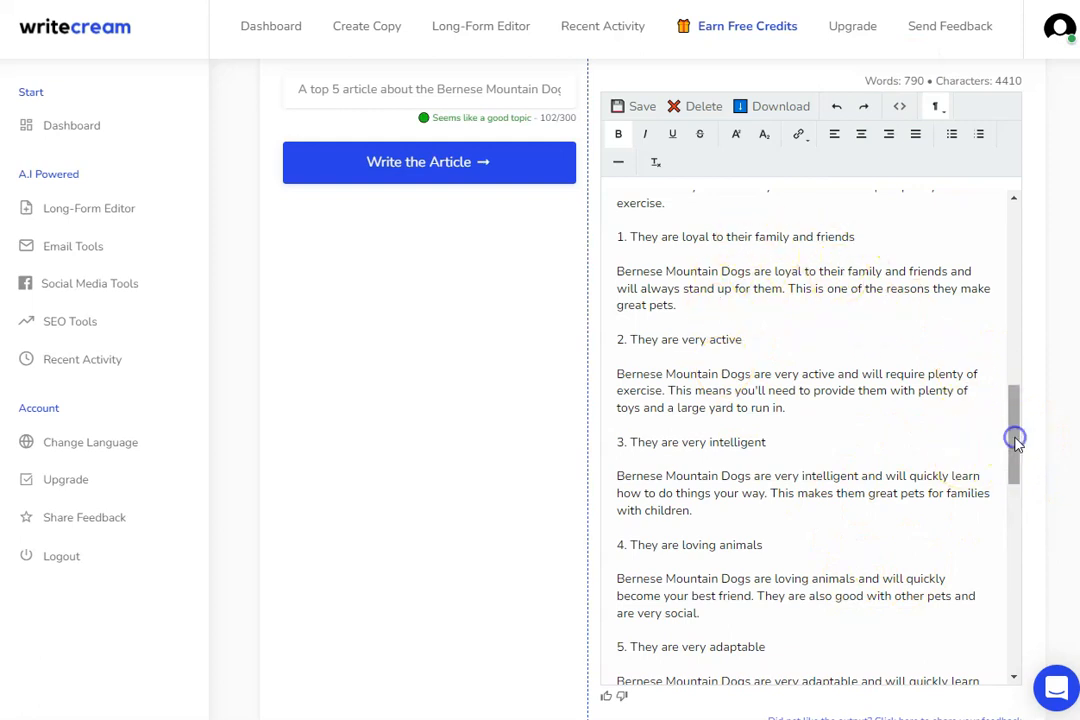
{"action": "scroll", "scroll_direction": "down", "scroll_amount": 3}
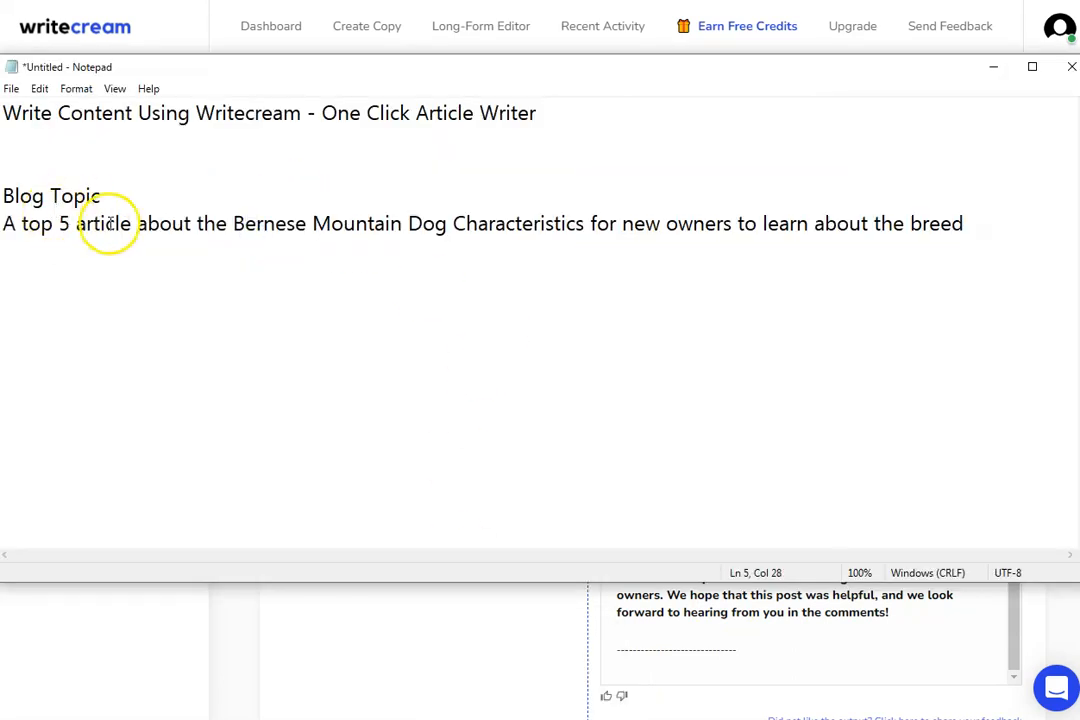
{"action": "mouse_move", "coordinate": [328, 248]}
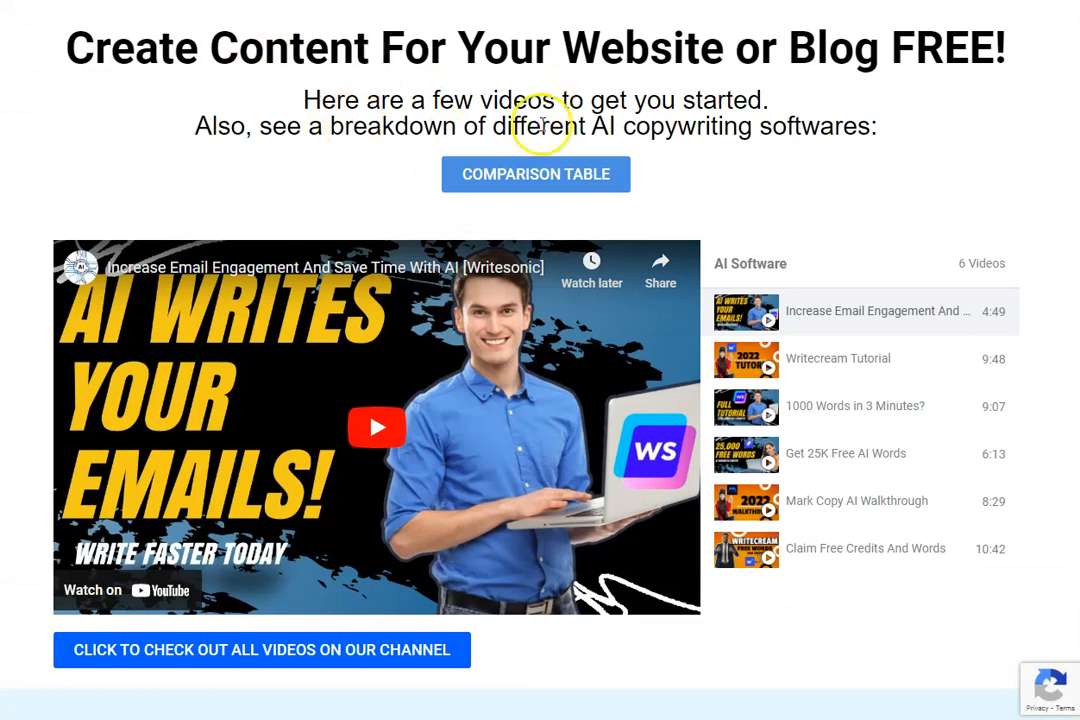
{"action": "mouse_move", "coordinate": [564, 180]}
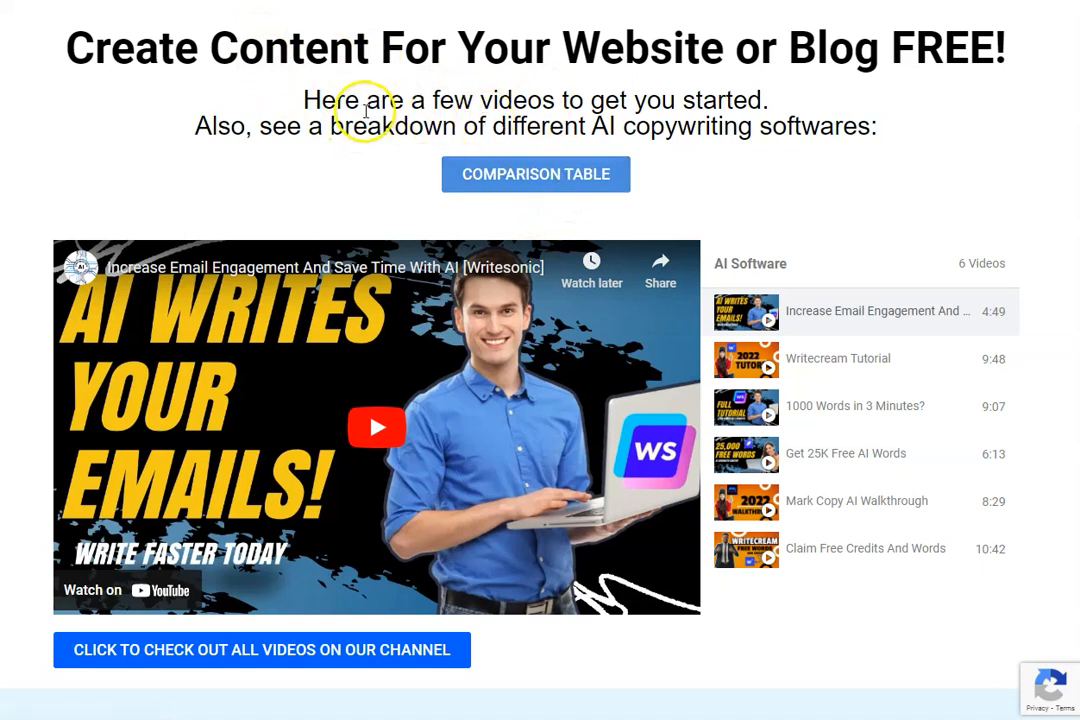
{"action": "mouse_move", "coordinate": [626, 124]}
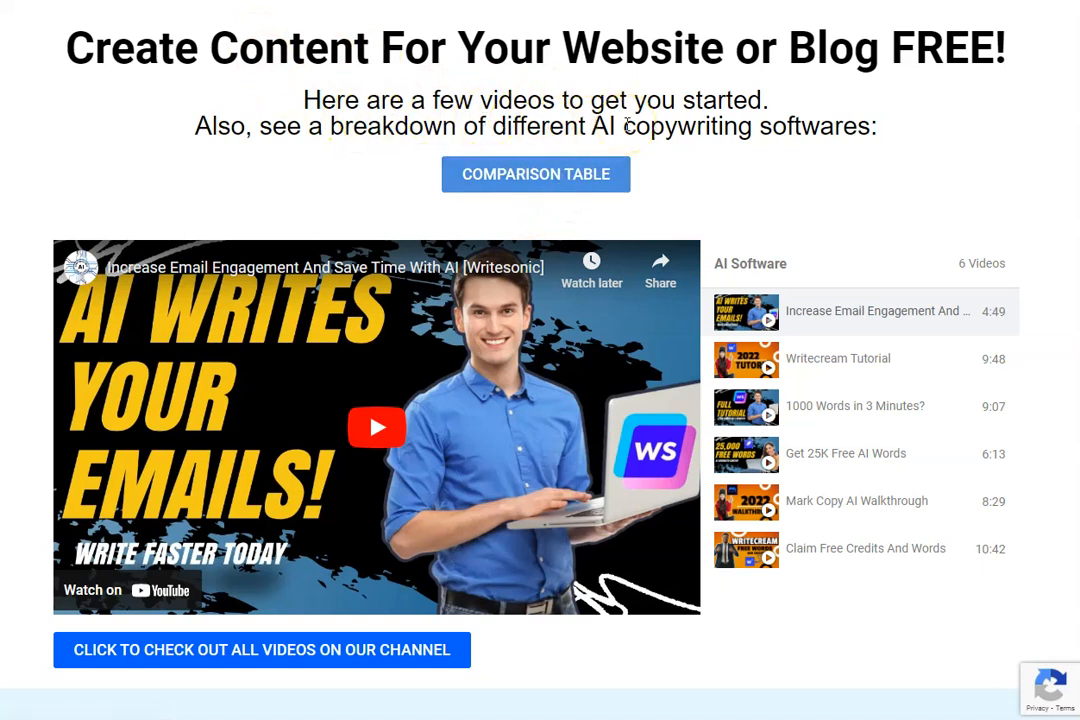
{"action": "mouse_move", "coordinate": [544, 150]}
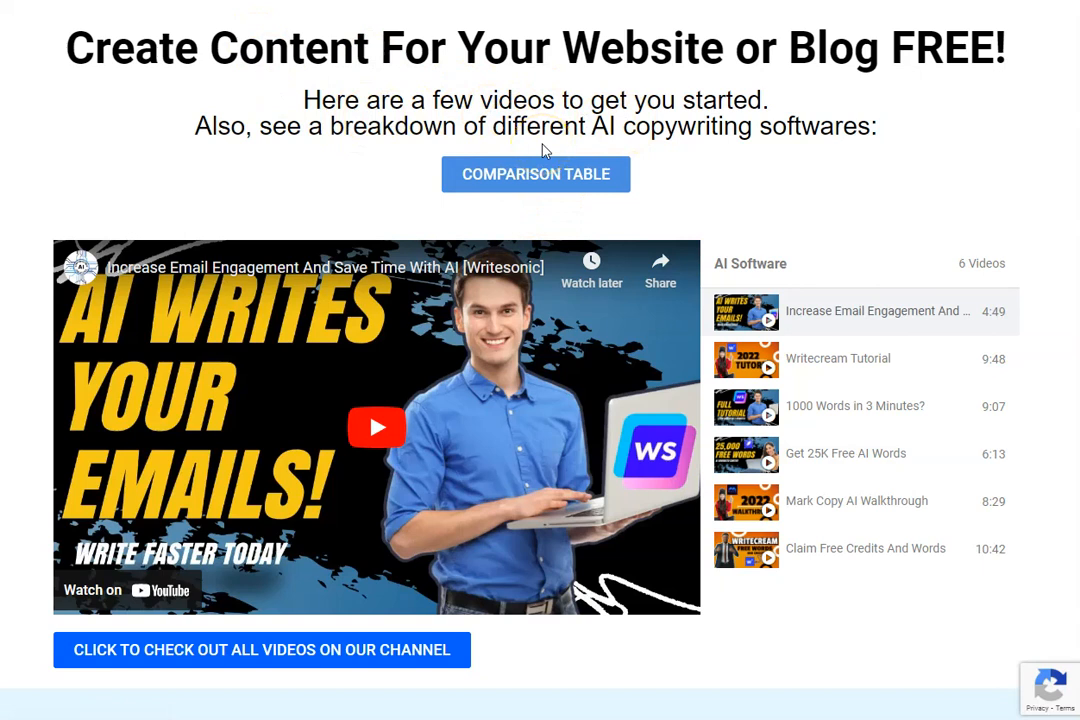